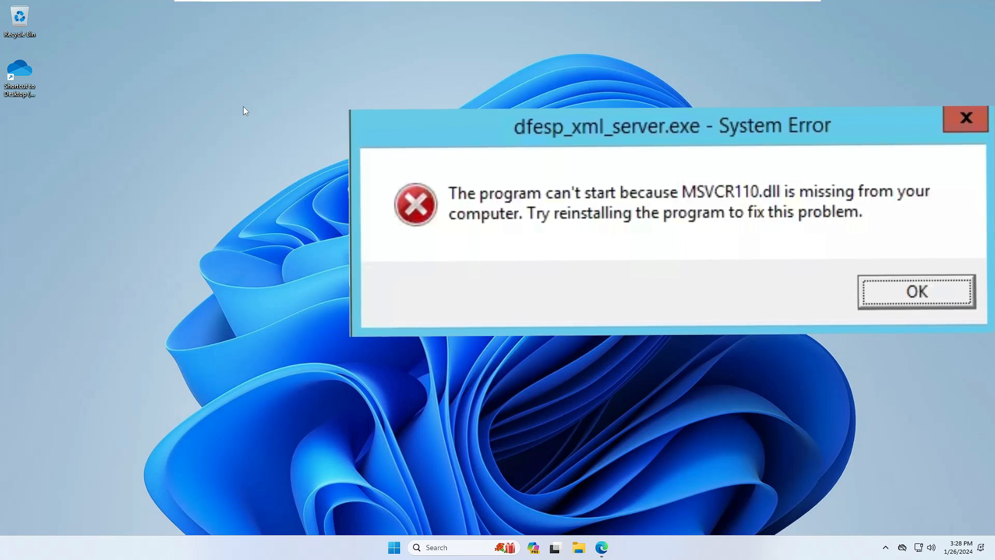
Review the MSVCR110.dll and api-ms-win-crt missing-DLL errors, then bring up taskbar search.
click(916, 290)
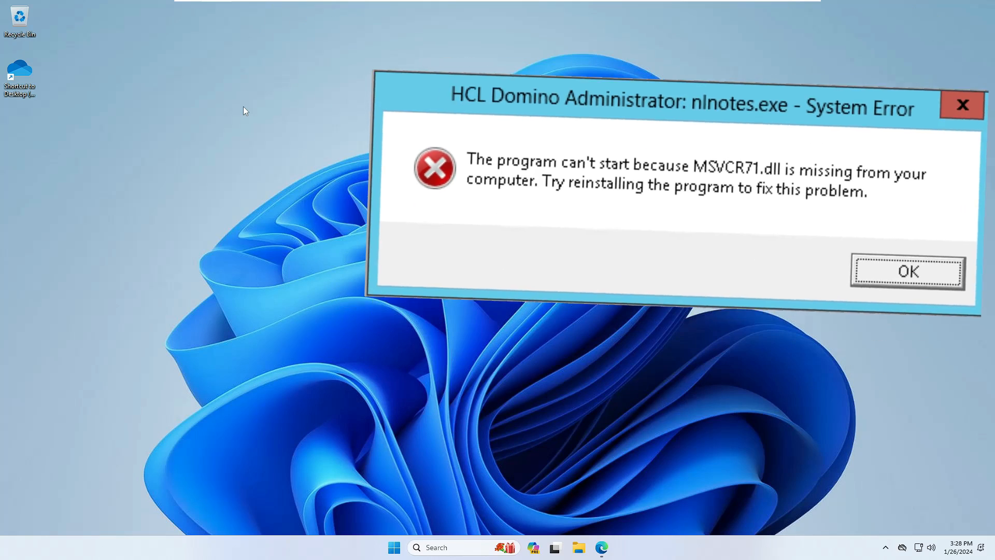
click(908, 272)
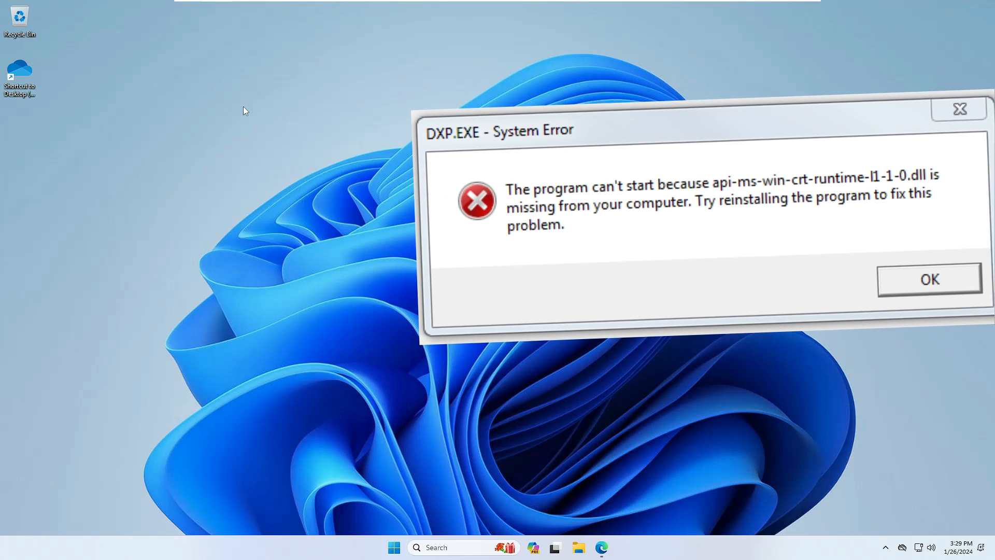
click(928, 279)
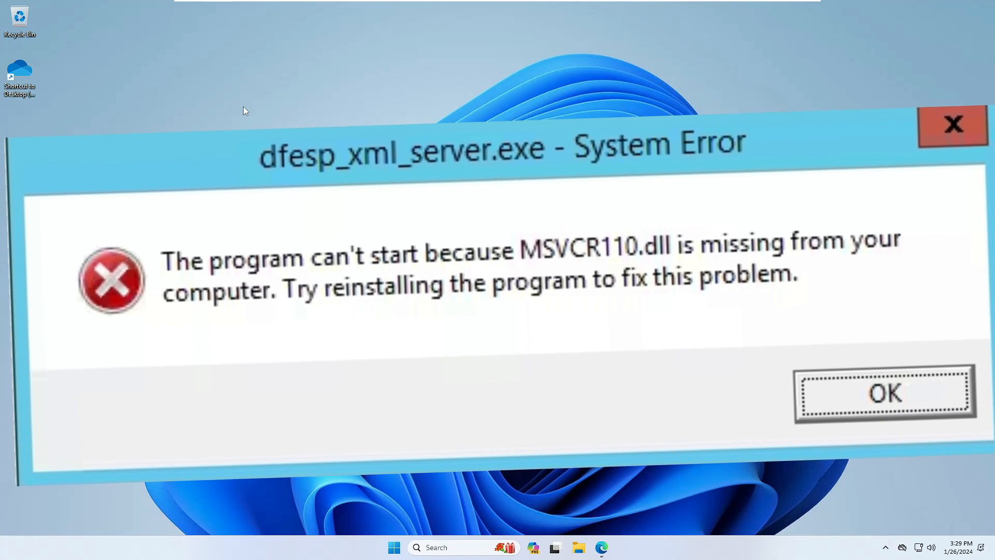
click(885, 394)
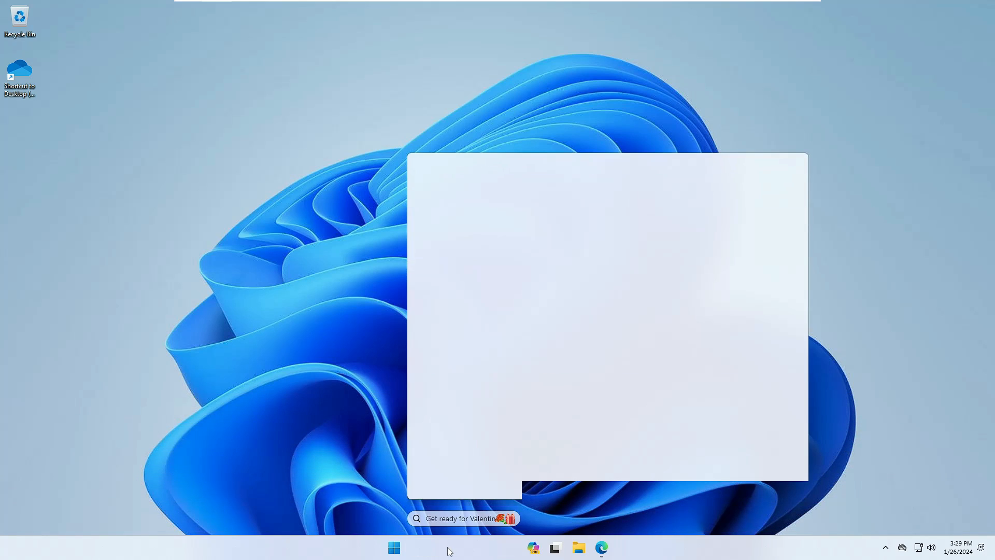
Start an administrator Command Prompt and enter DISM /Online /Cleanup-Image /RestoreHealth.
text(cmd)
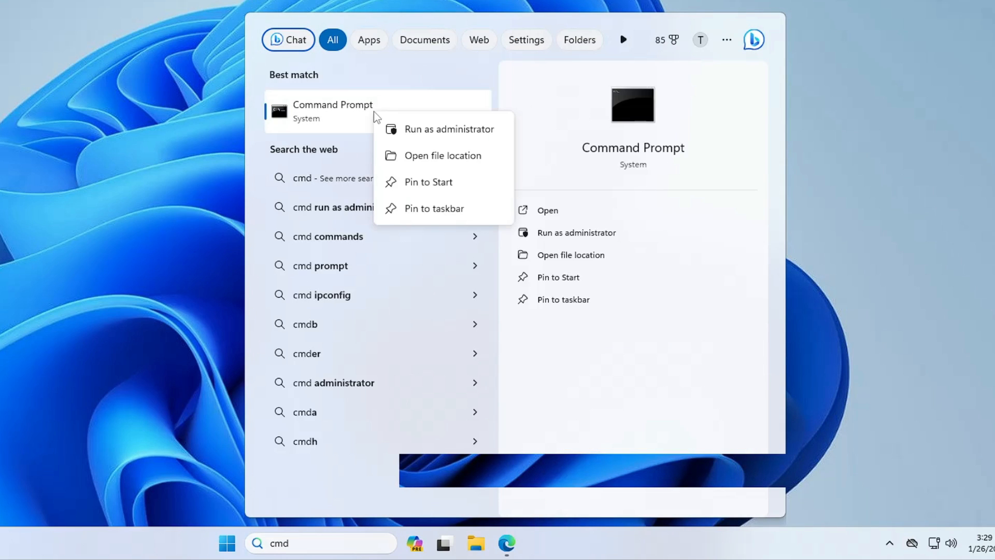
click(450, 130)
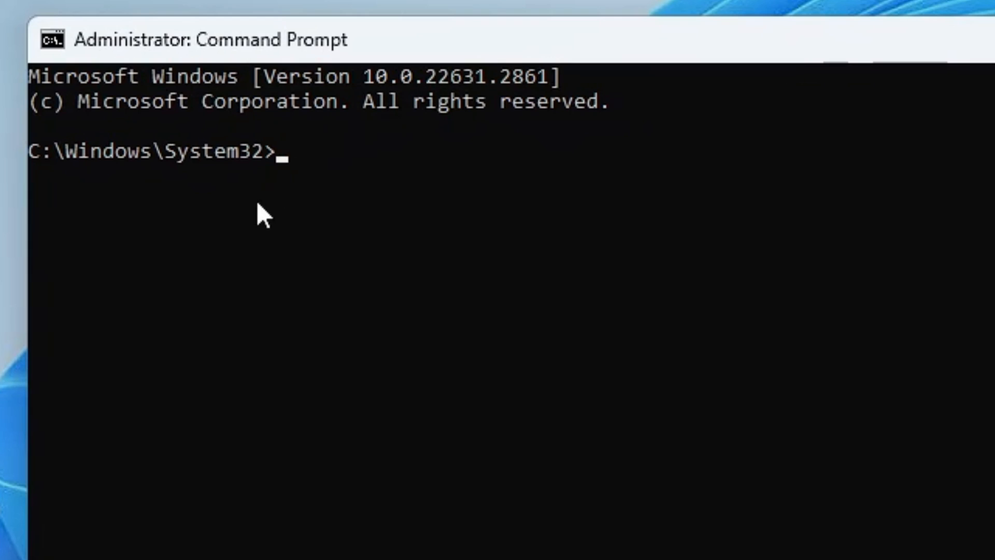
mouse_move(328, 198)
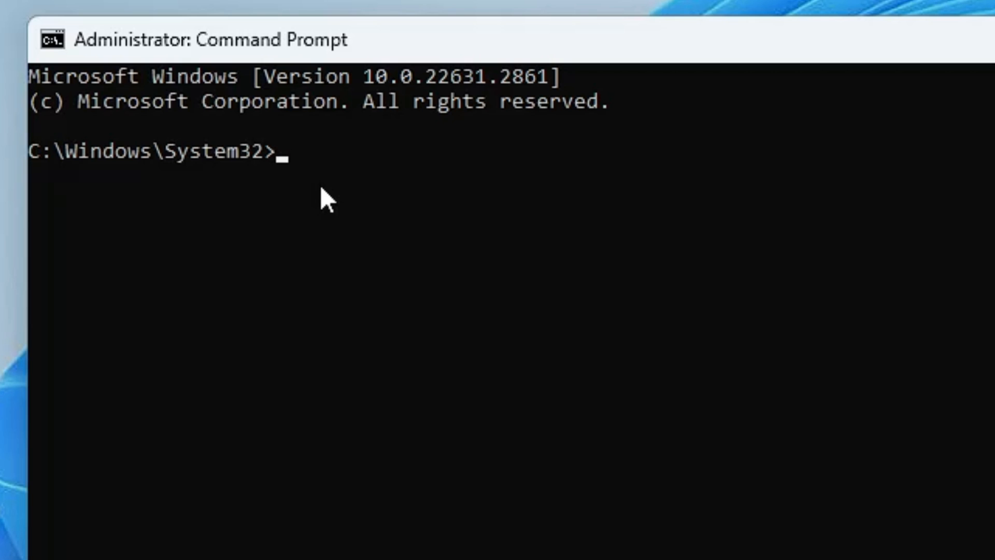
text(DISM /Online /Cleanup-Image /RestoreHealth)
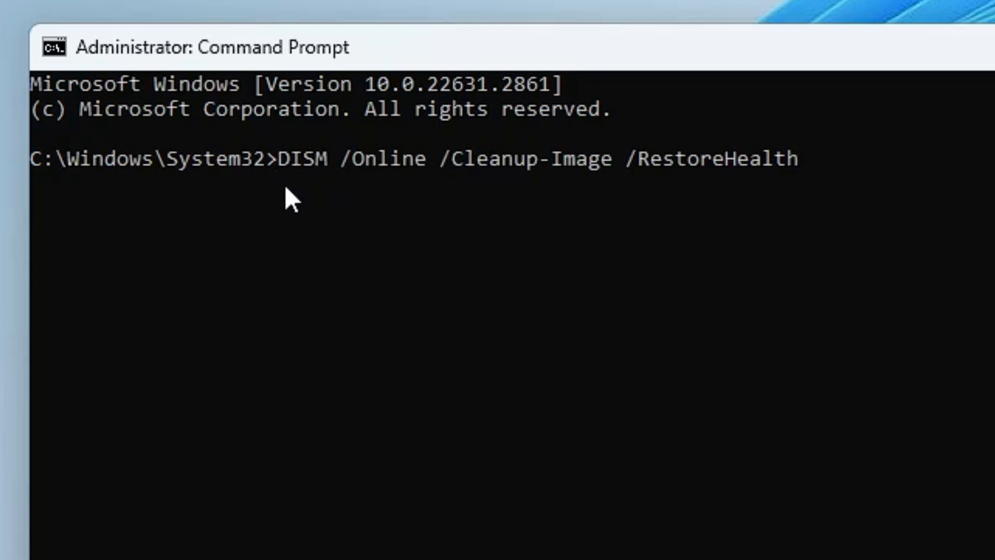
mouse_move(374, 184)
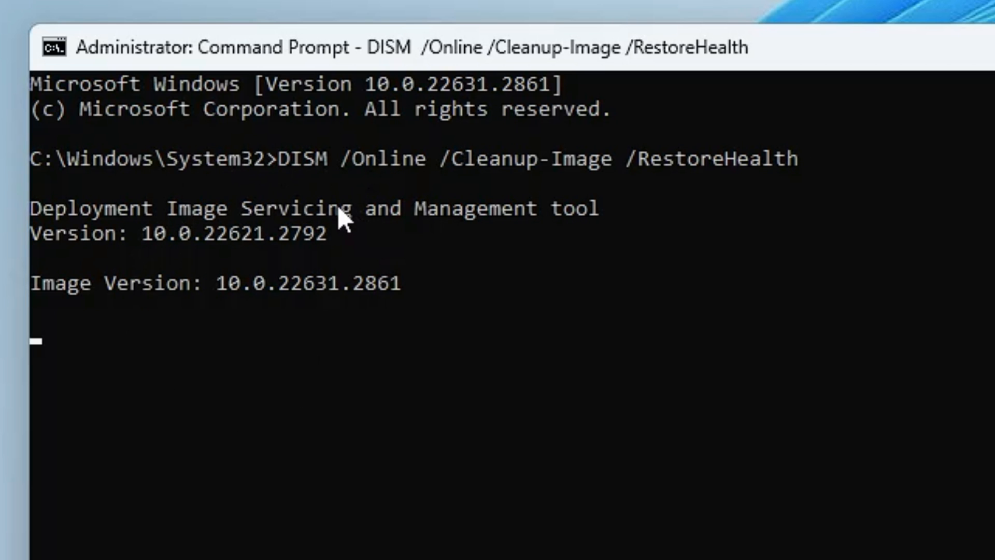
mouse_move(286, 337)
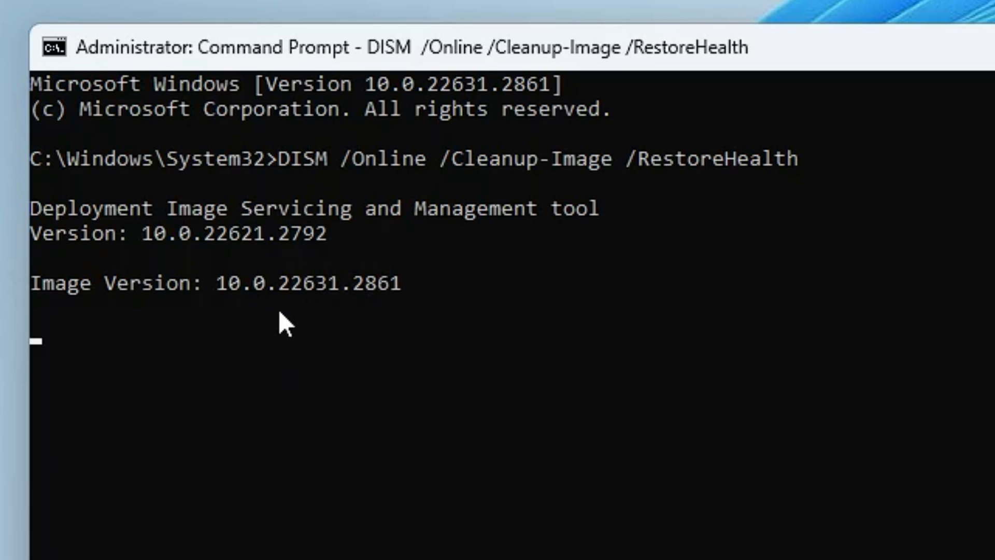
mouse_move(337, 327)
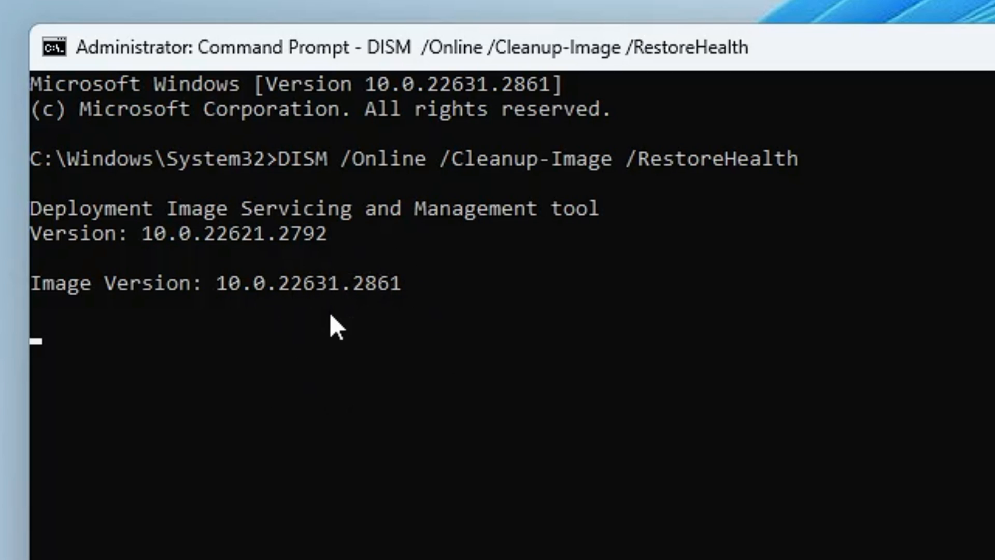
mouse_move(378, 311)
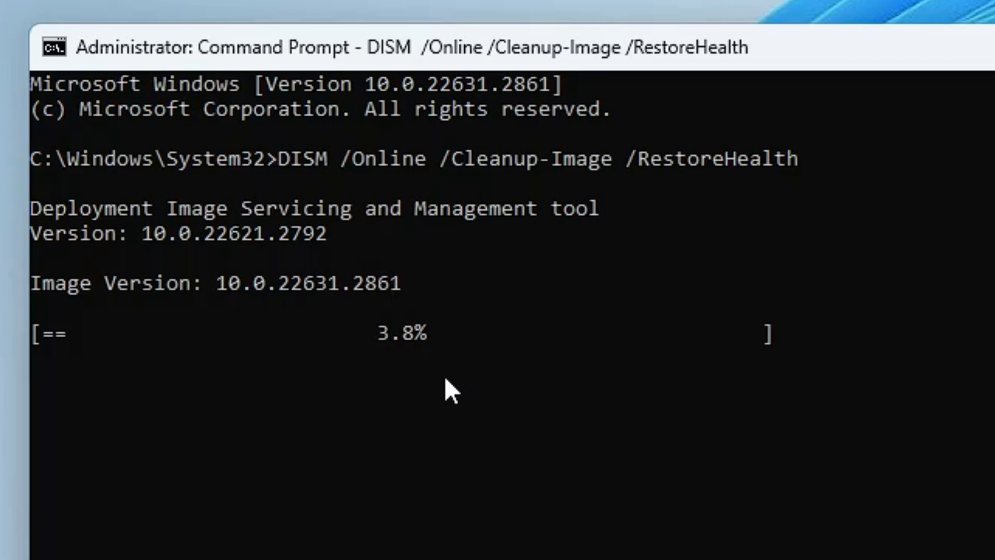
mouse_move(328, 503)
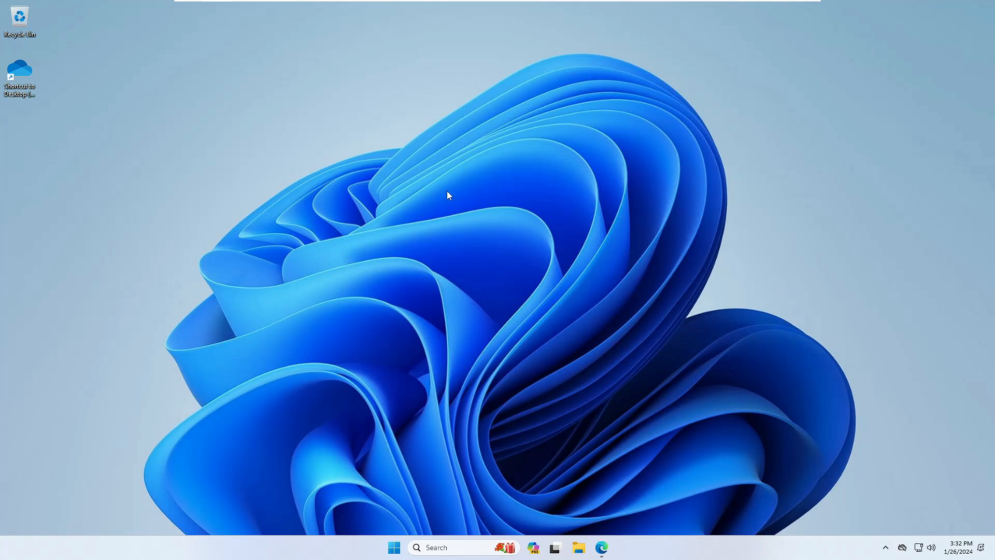
mouse_move(437, 198)
text(a)
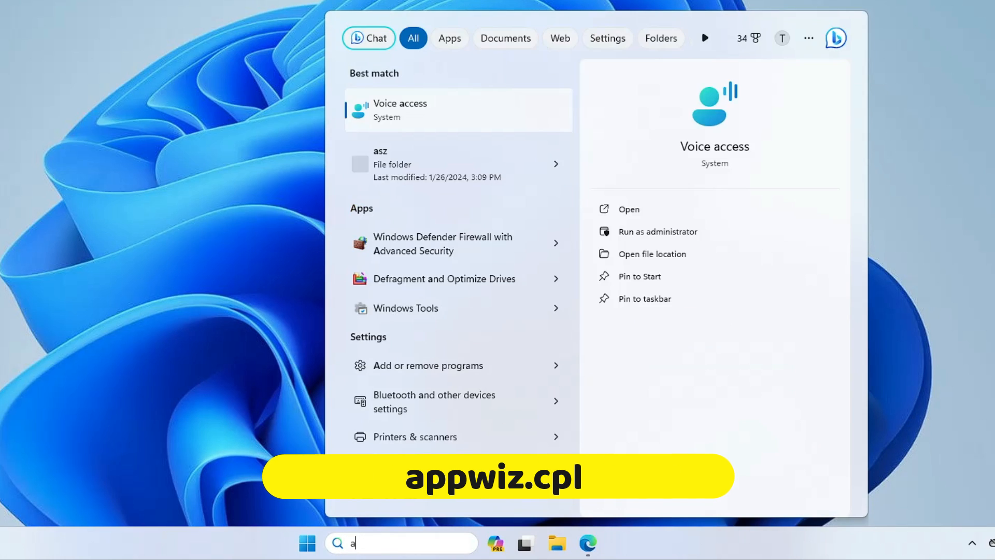
text(ppwiz.cp)
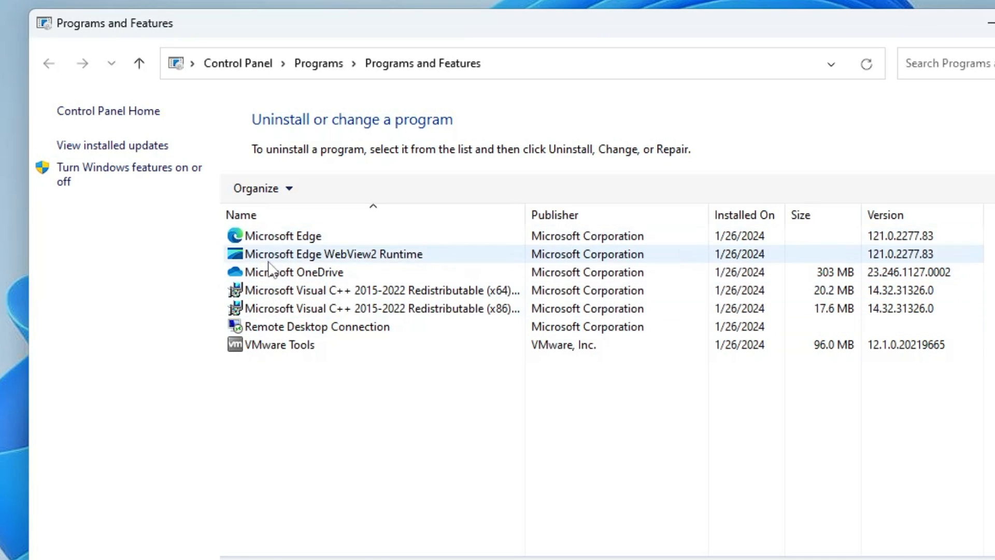
click(292, 272)
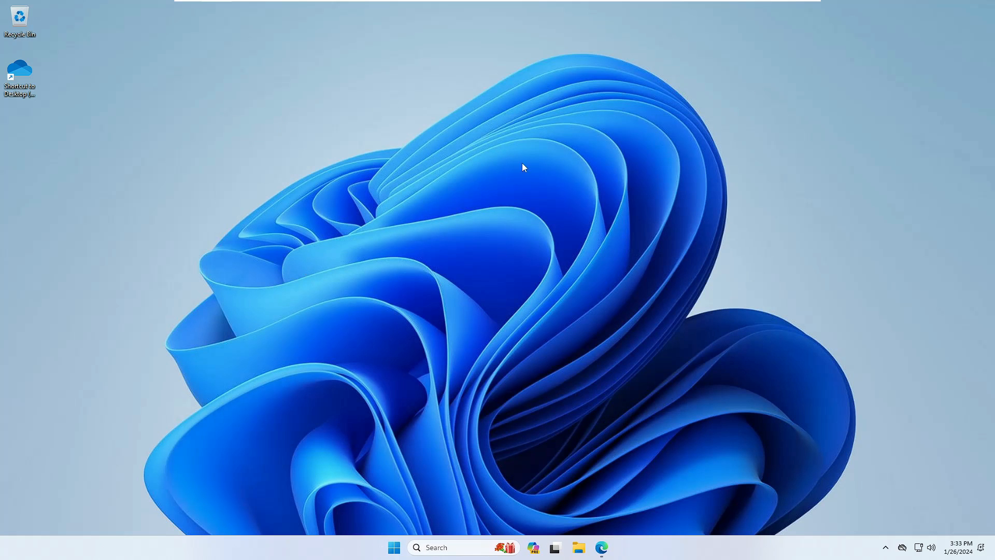
mouse_move(450, 136)
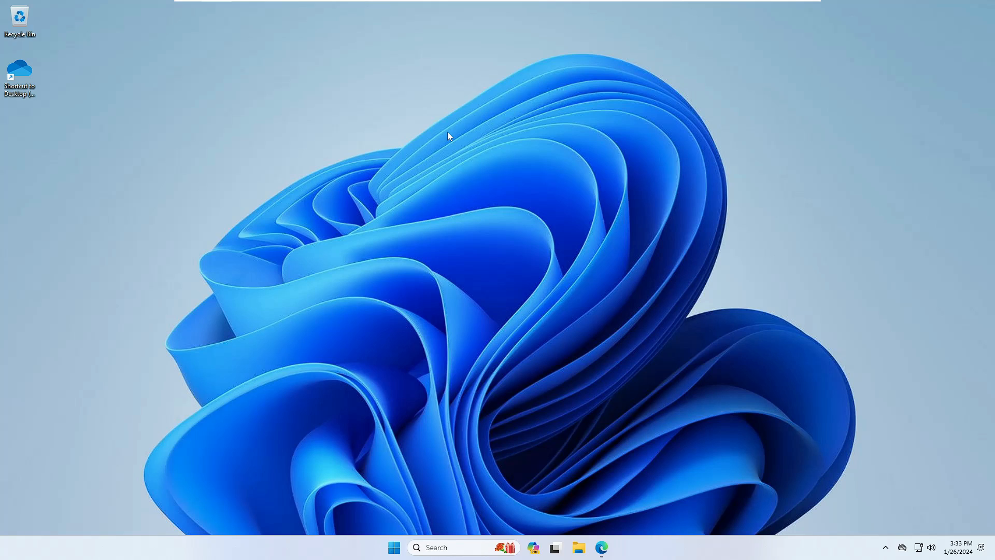
mouse_move(423, 296)
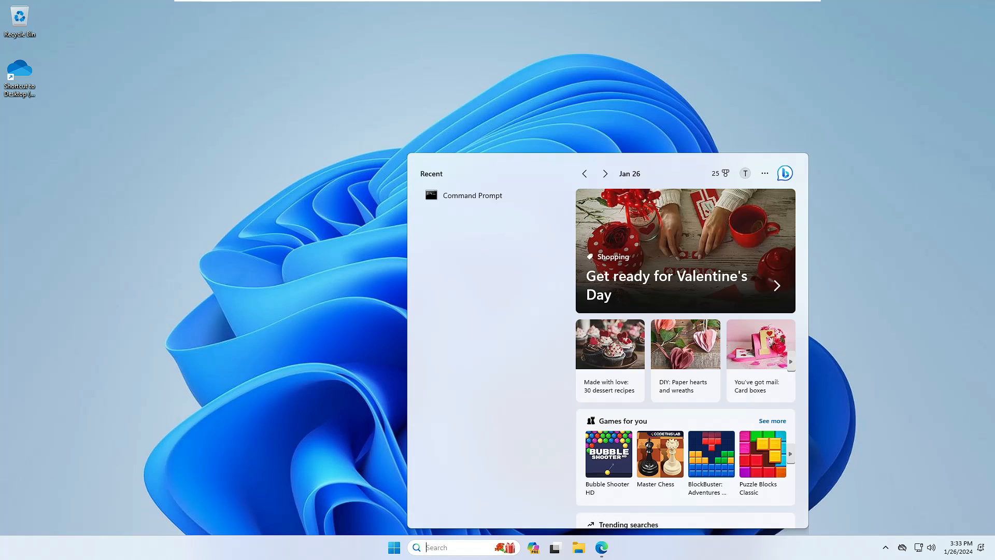
text(restore)
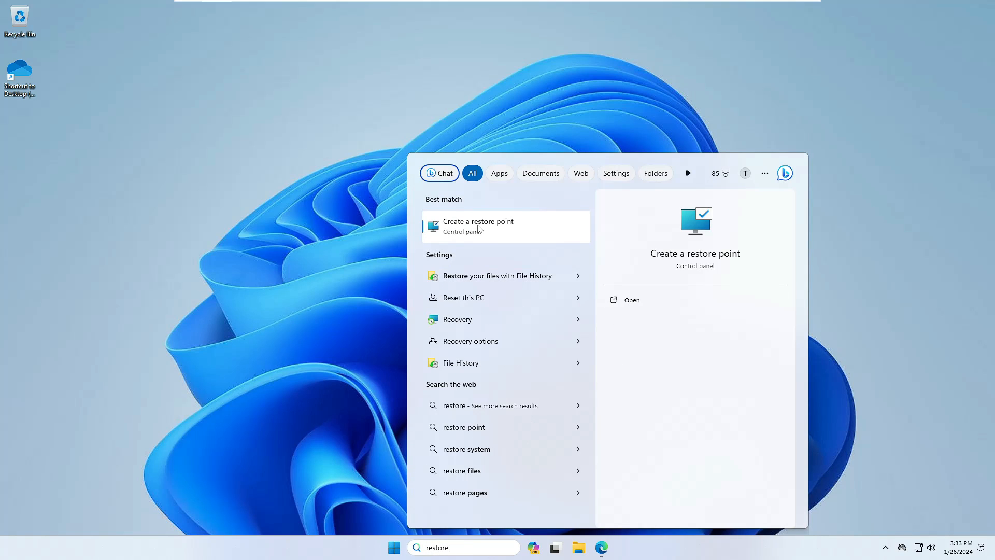
click(478, 226)
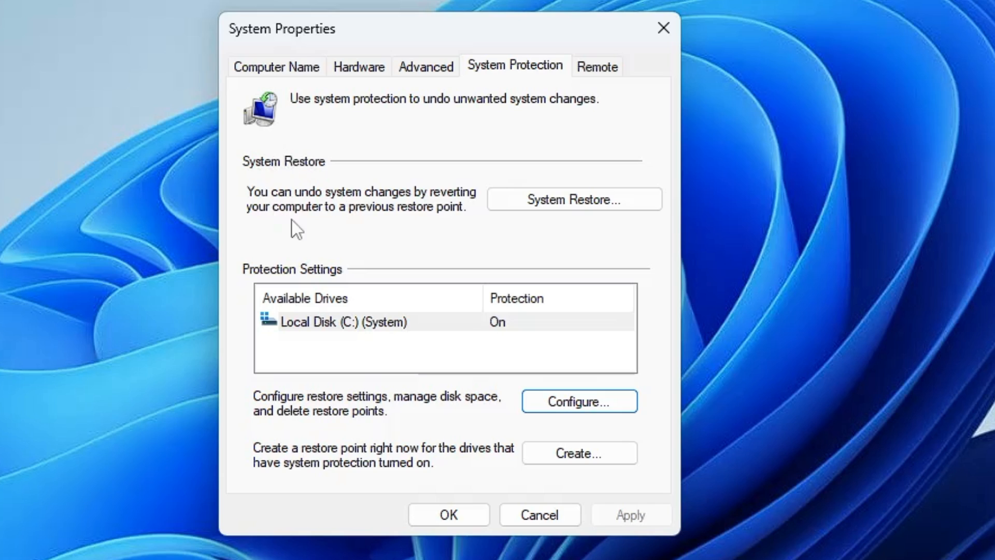
mouse_move(295, 184)
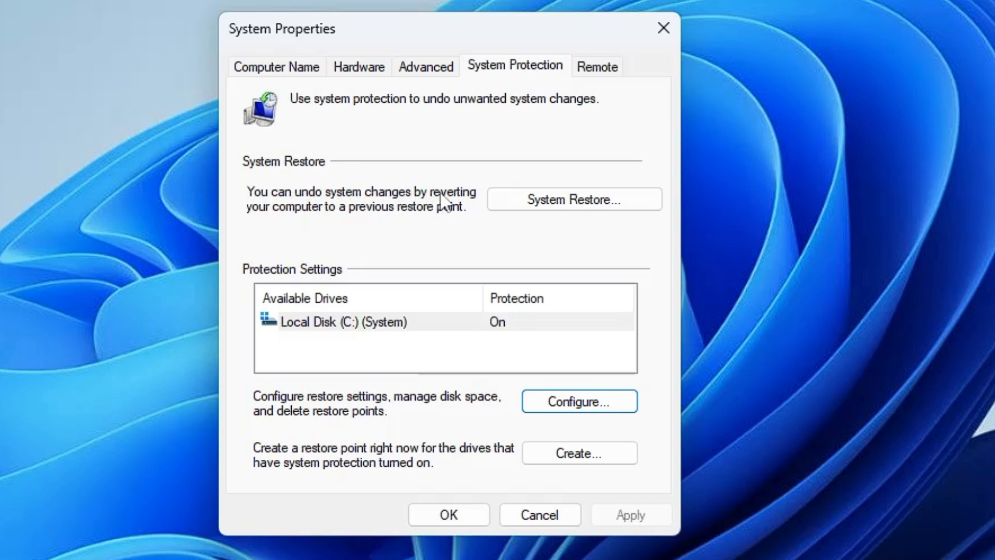
mouse_move(446, 220)
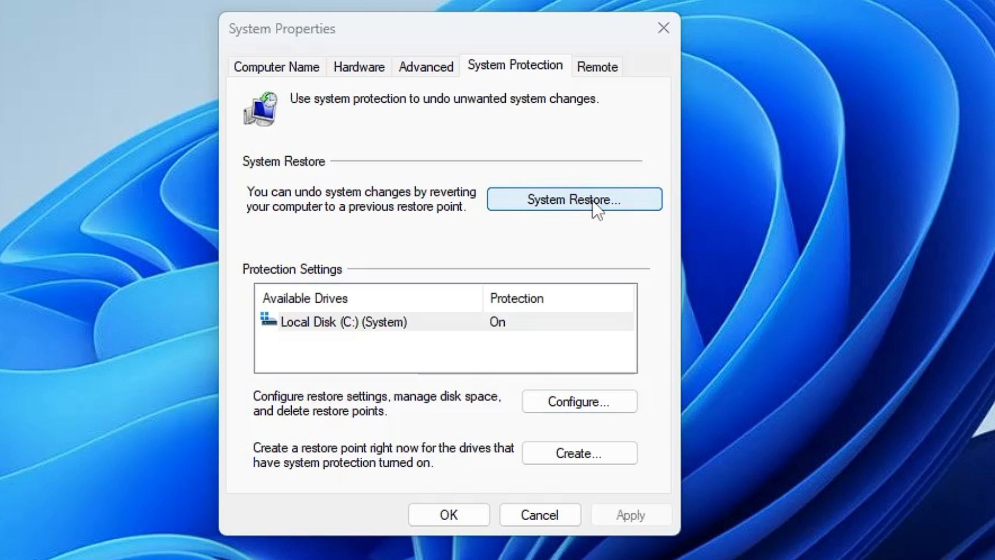
click(573, 199)
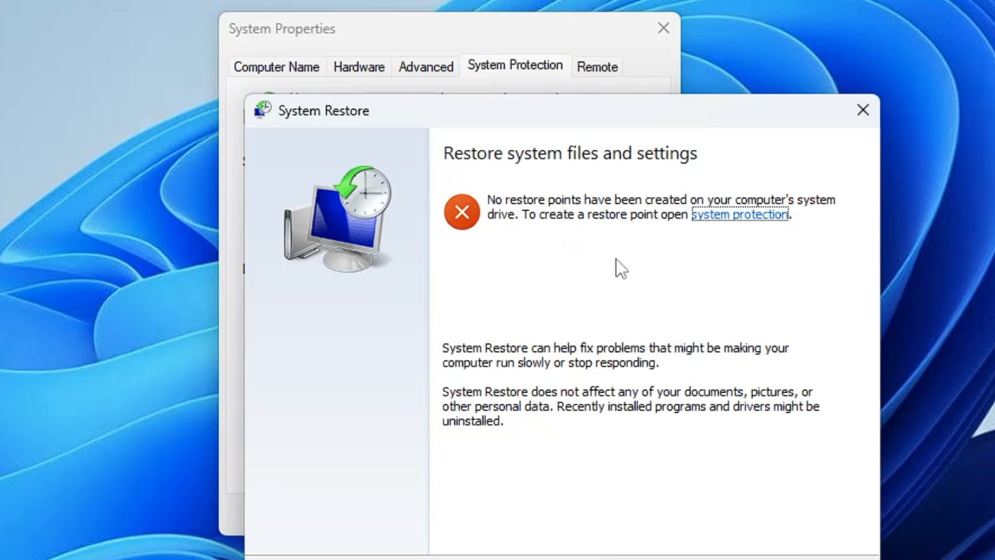
mouse_move(627, 272)
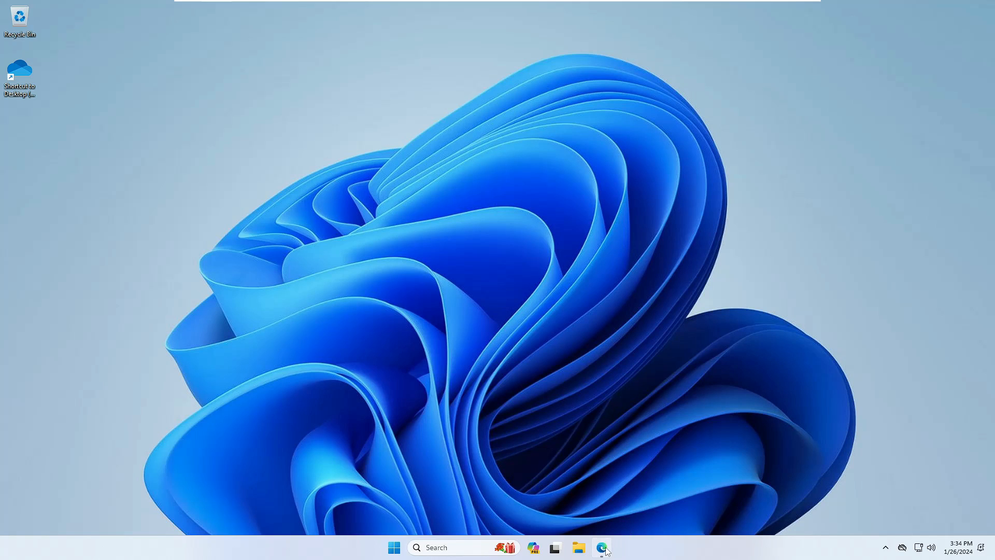
Download the 4DDiG DLL Fixer free trial and show the installer in Downloads.
click(602, 548)
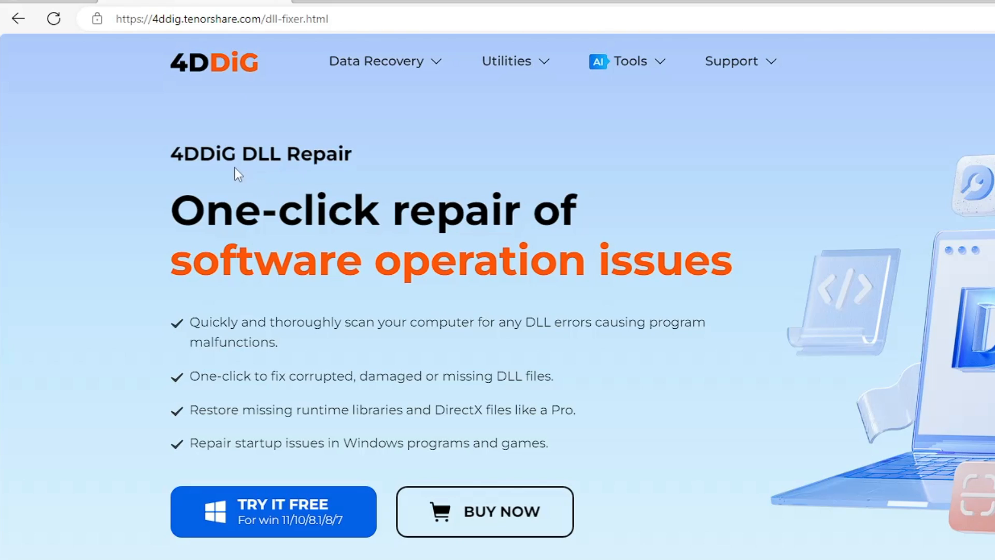
mouse_move(281, 339)
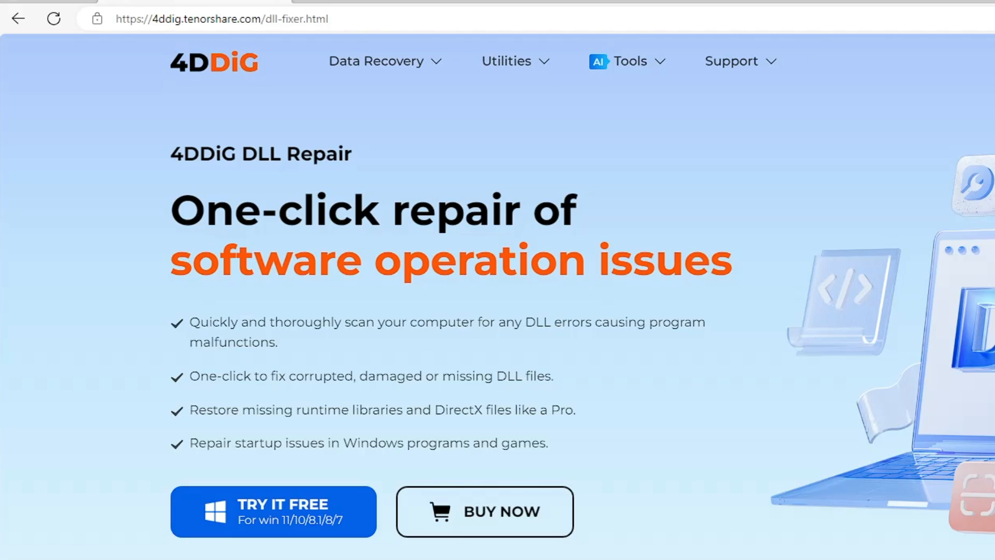
mouse_move(289, 425)
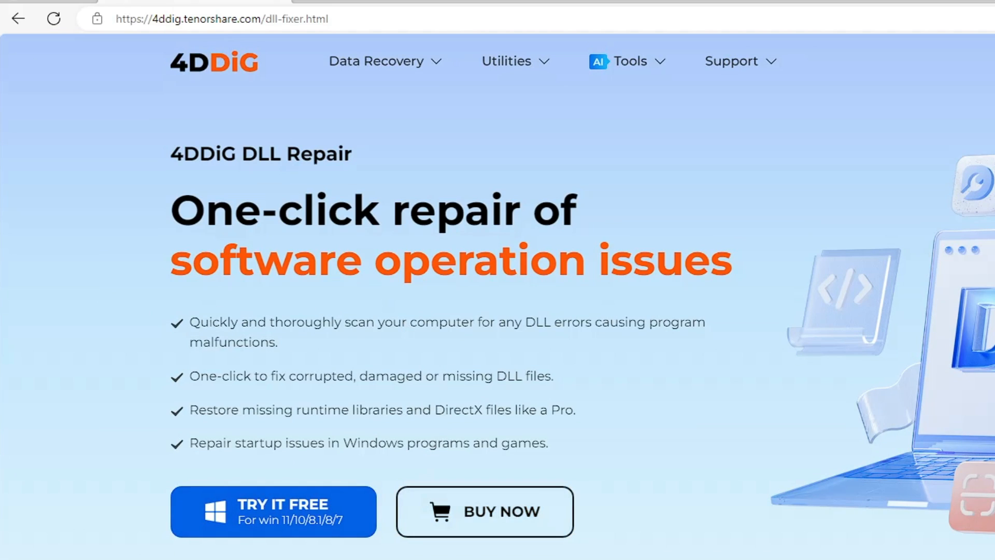
mouse_move(469, 364)
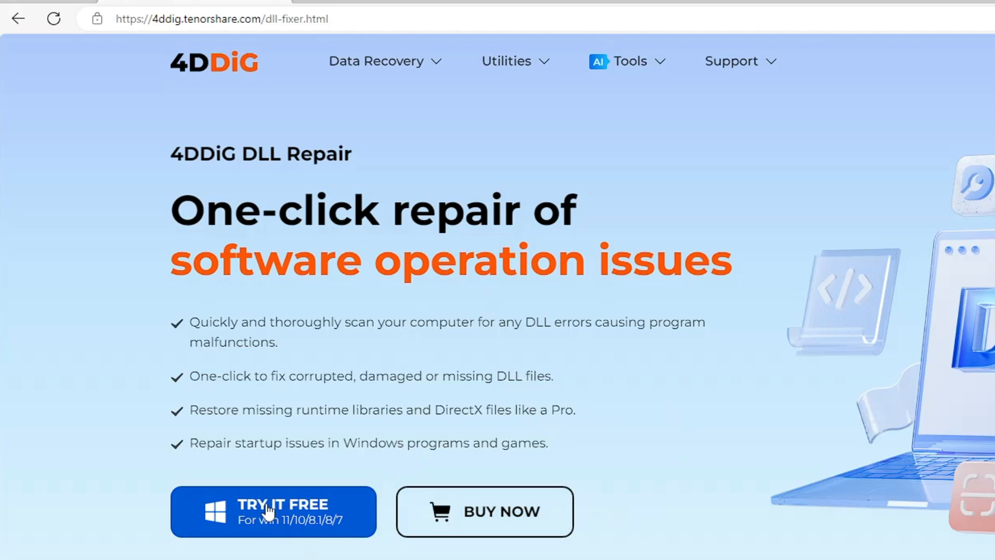
click(283, 504)
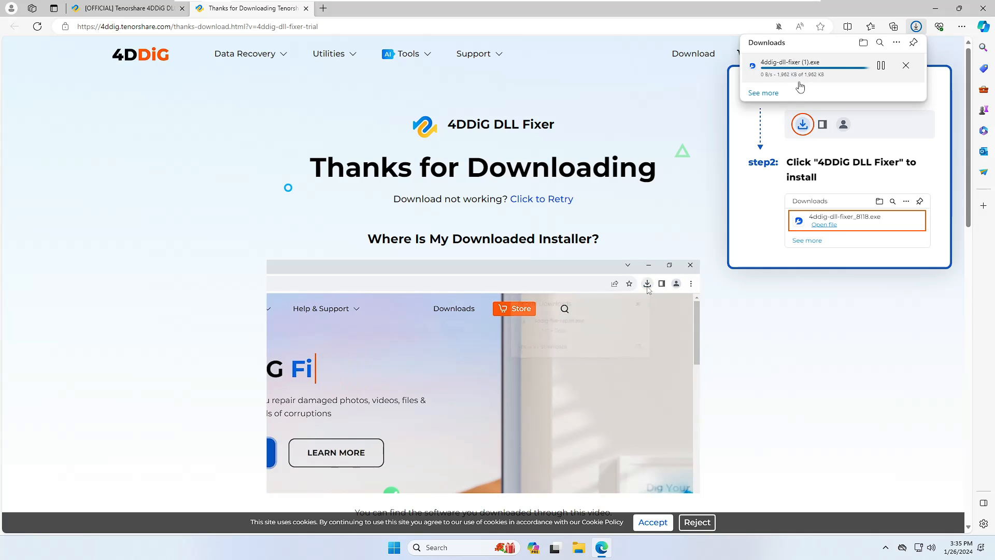
click(647, 283)
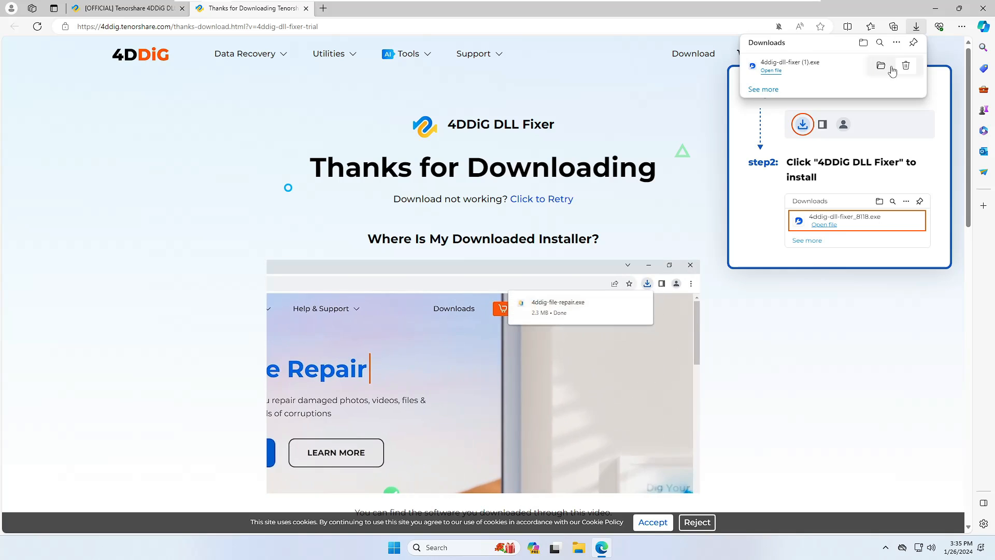
click(880, 65)
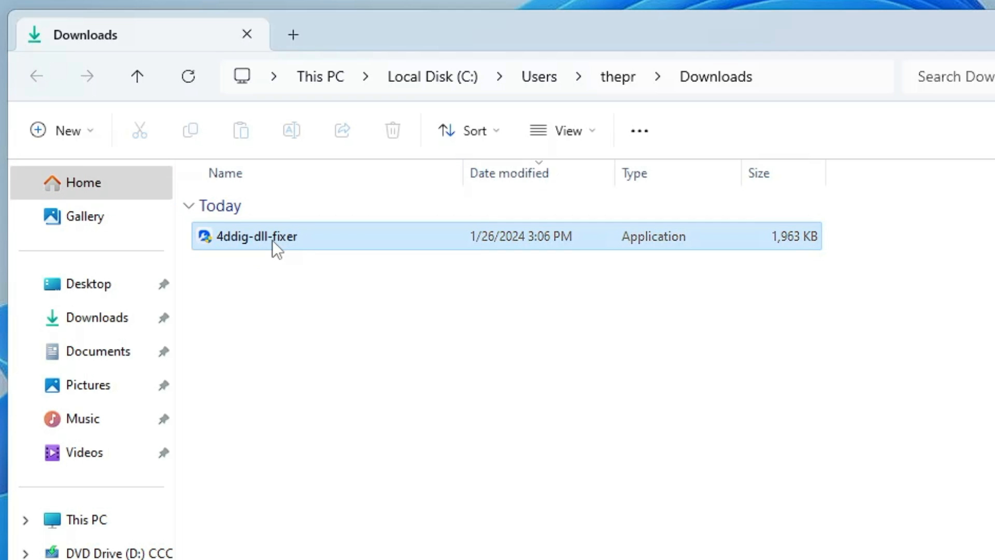
Run the 4ddig-dll-fixer installer, install 4DDiG DLL Fixer, and start it.
click(246, 34)
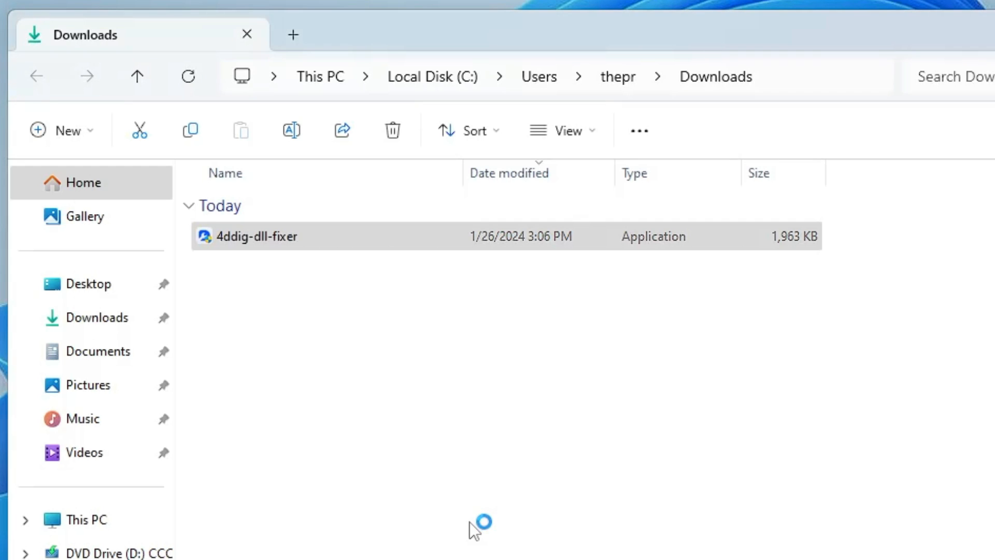
double_click(259, 236)
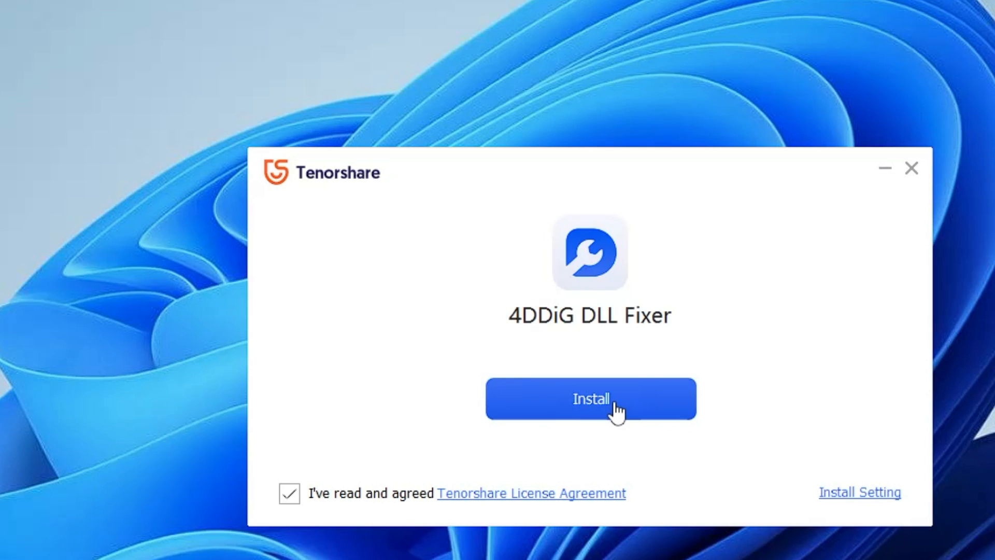
click(589, 399)
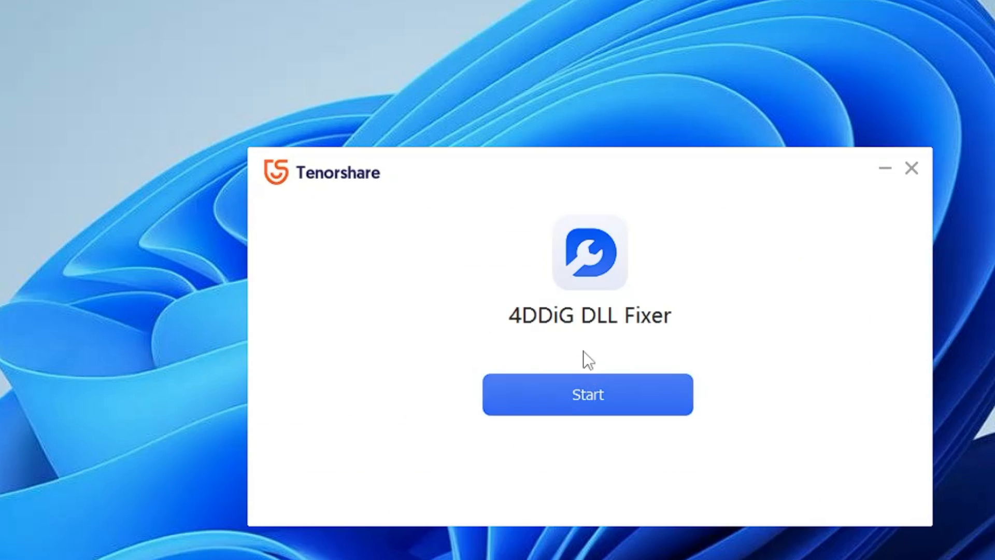
click(588, 394)
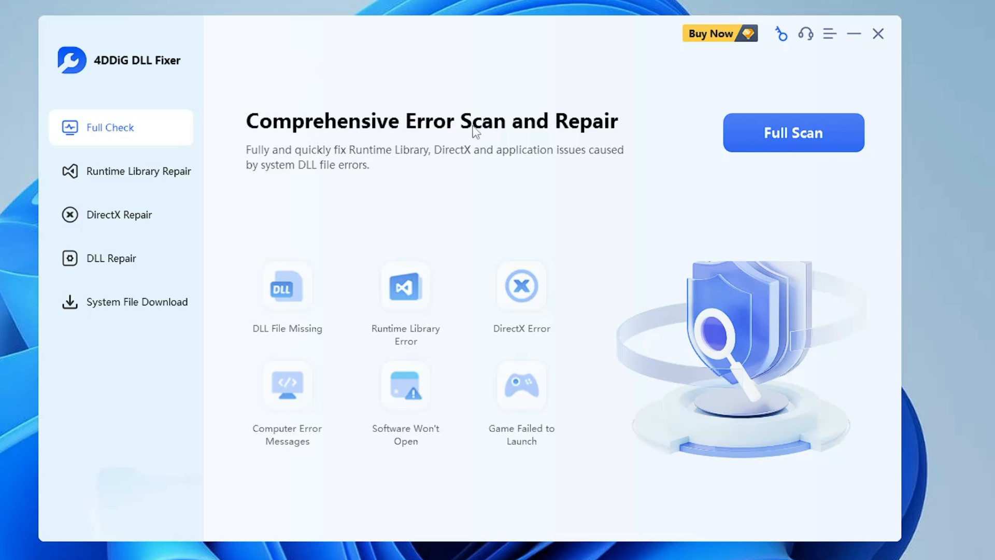
mouse_move(357, 158)
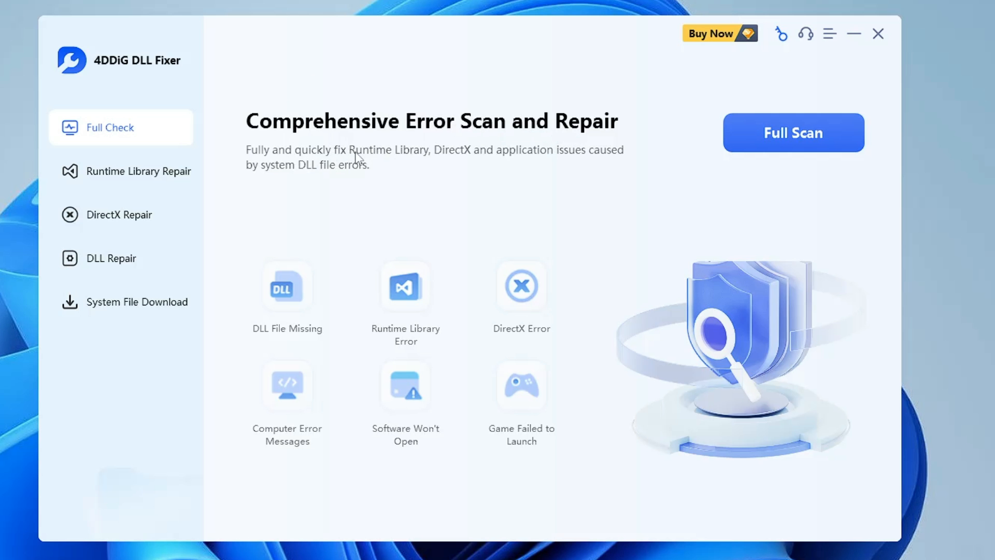
mouse_move(537, 160)
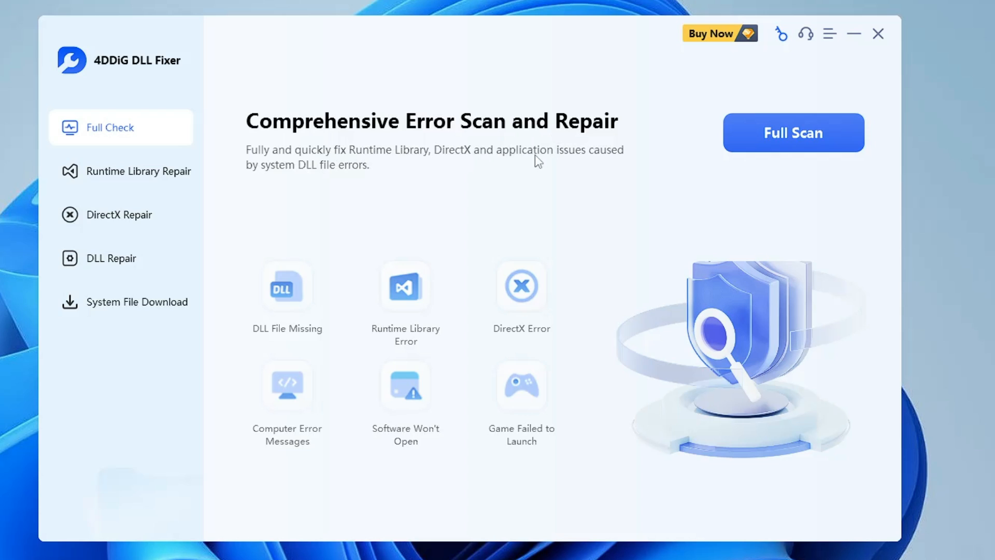
mouse_move(307, 177)
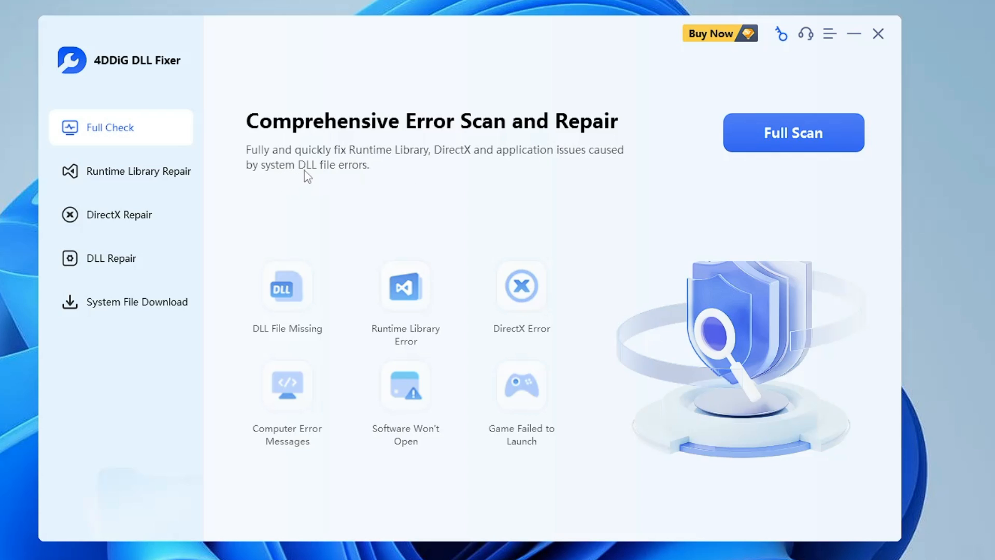
mouse_move(341, 394)
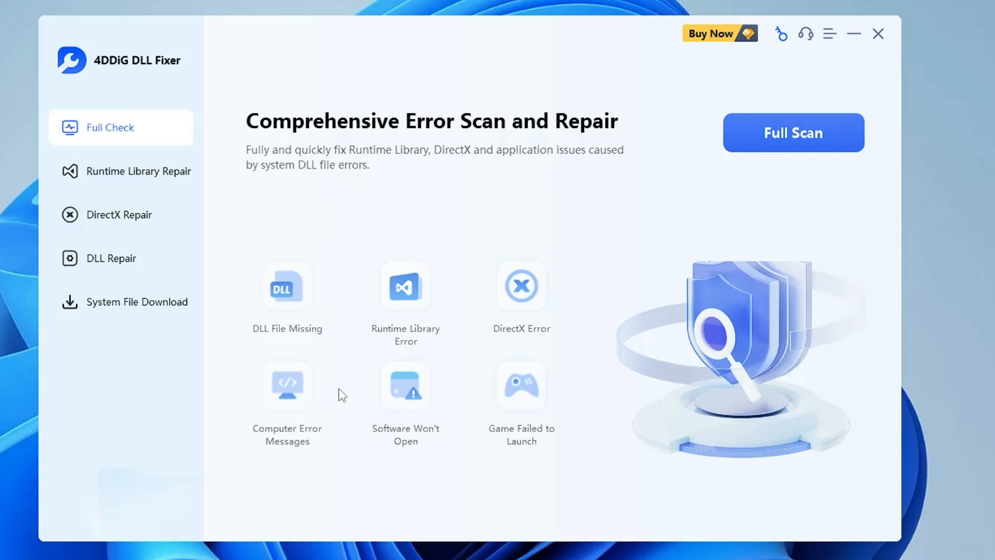
mouse_move(399, 343)
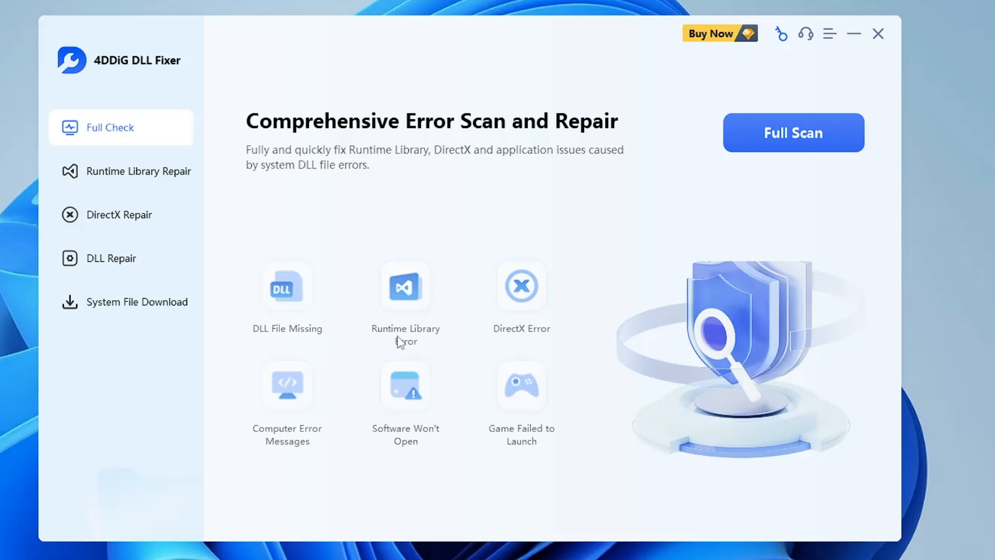
mouse_move(548, 341)
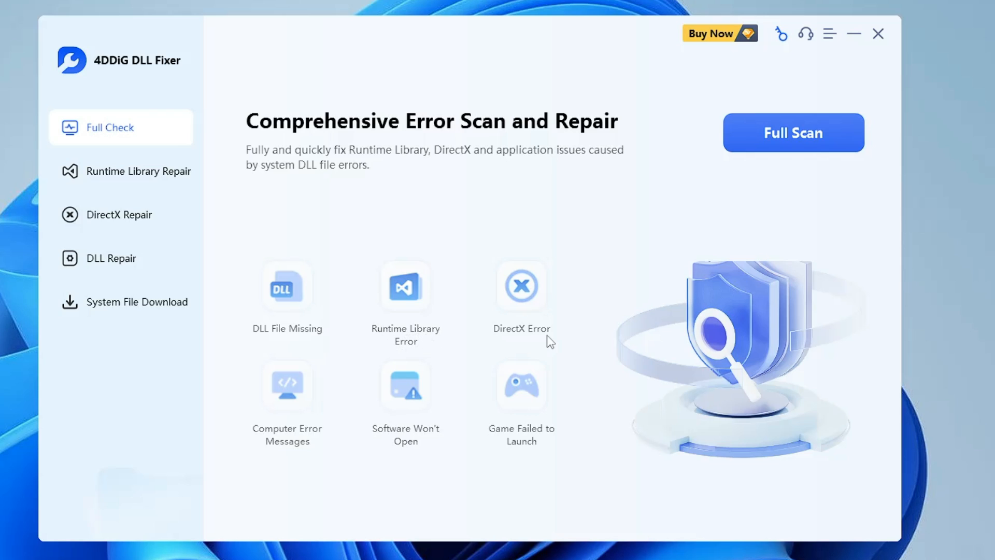
mouse_move(302, 439)
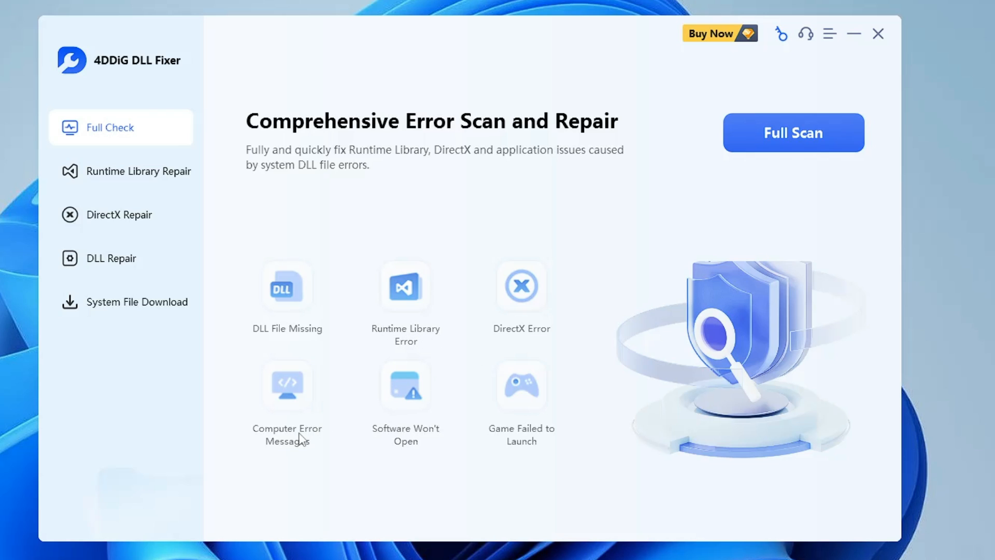
mouse_move(498, 428)
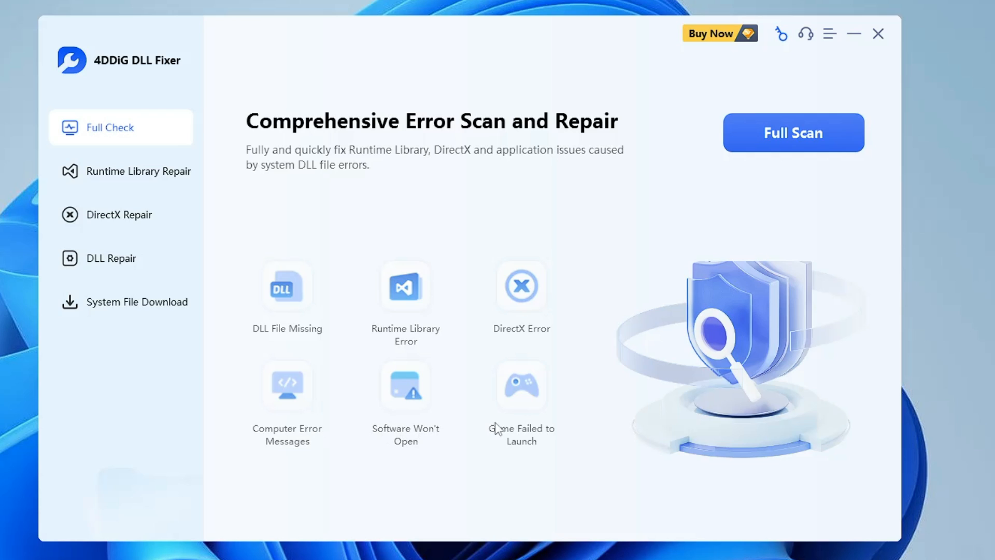
mouse_move(380, 233)
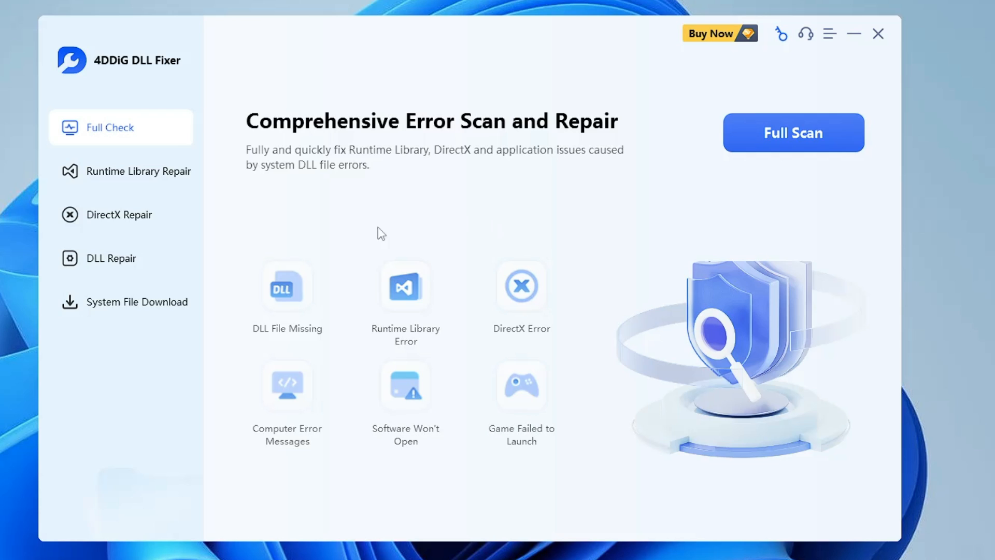
mouse_move(707, 230)
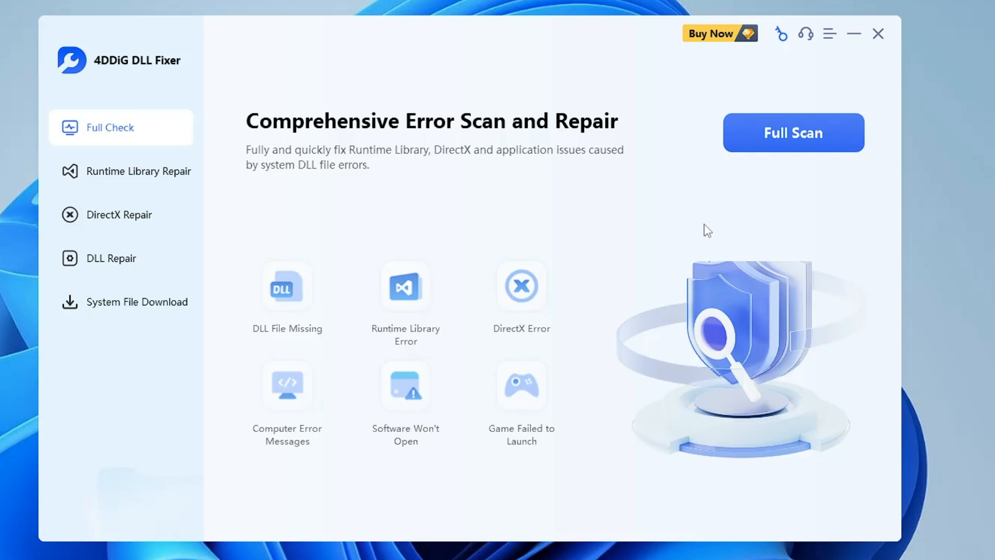
mouse_move(324, 286)
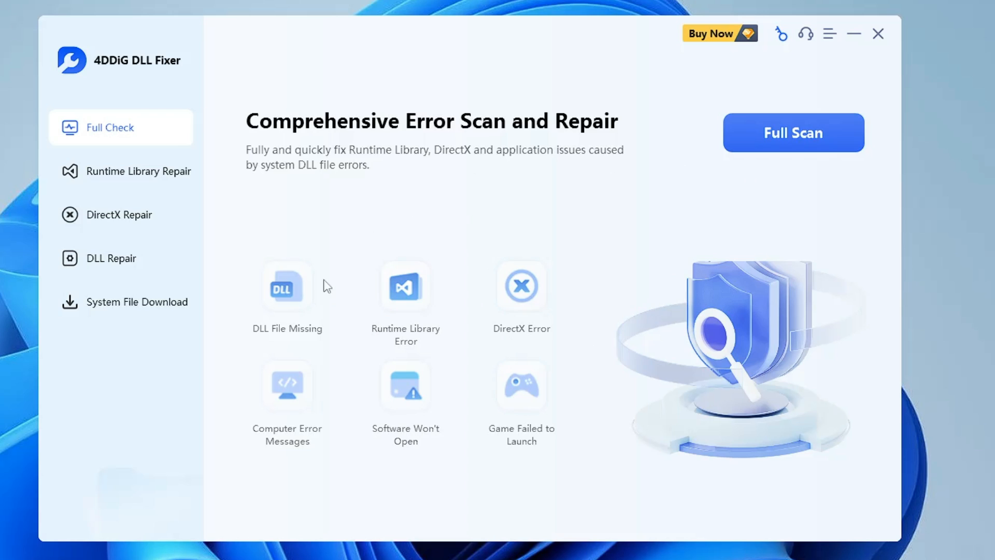
mouse_move(484, 423)
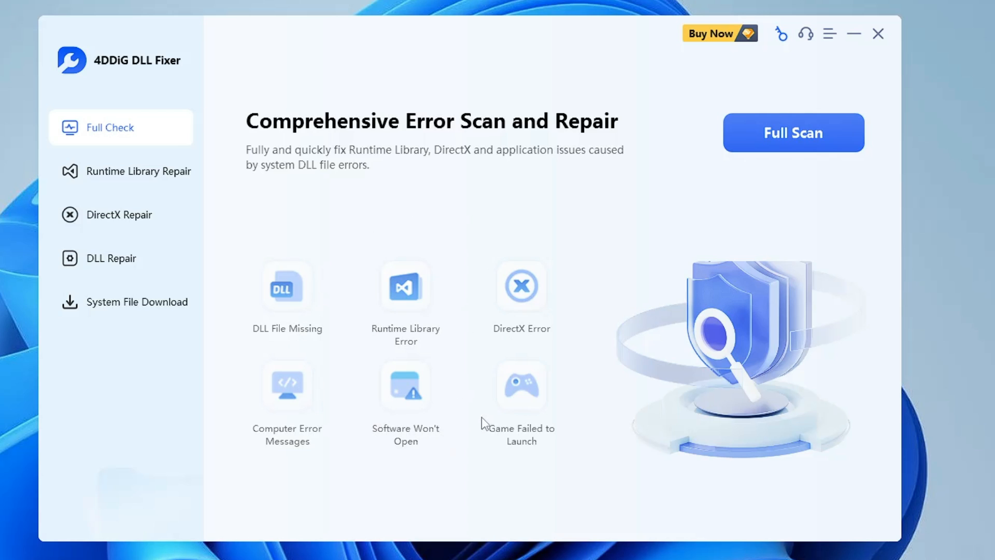
mouse_move(492, 354)
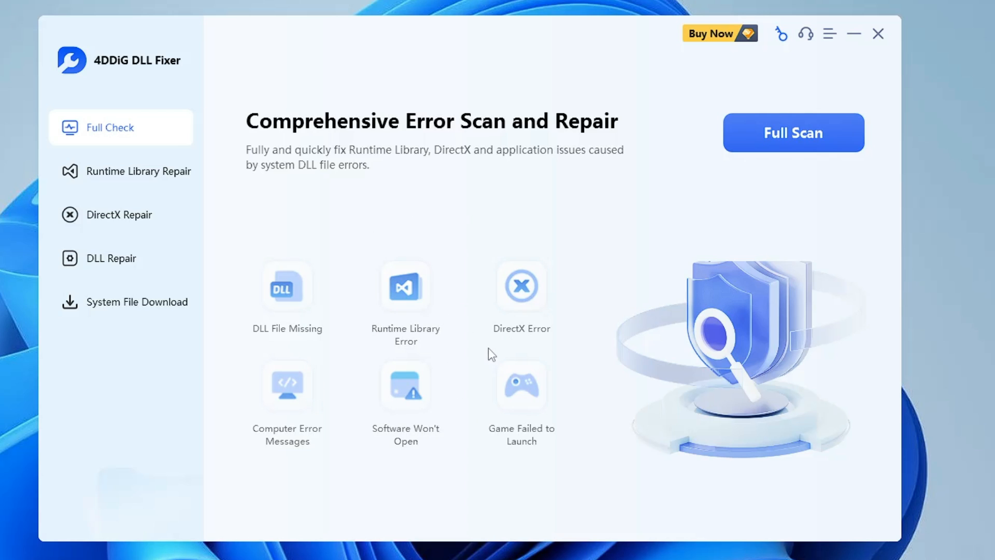
mouse_move(102, 259)
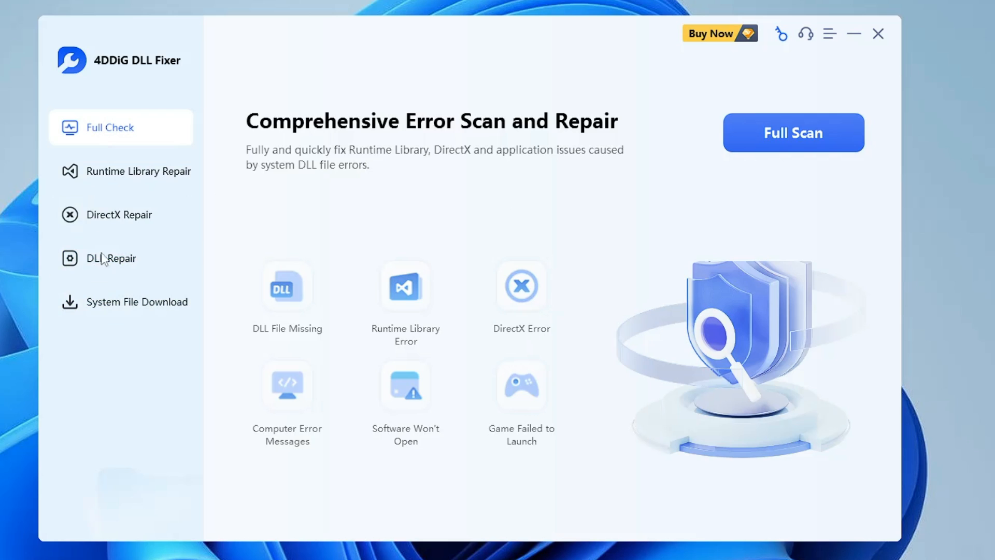
View the Runtime Library and DirectX Repair pages, then go back to Full Check.
click(139, 171)
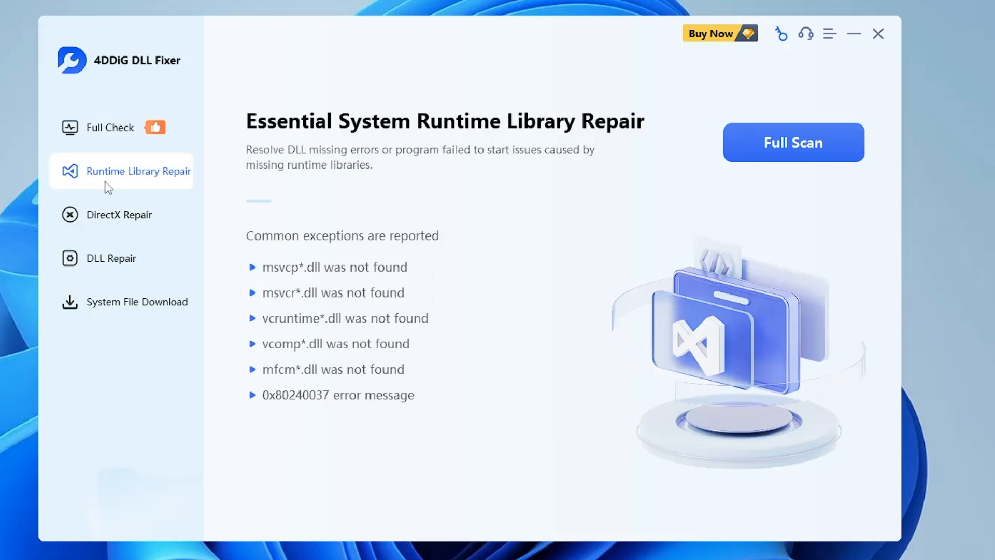
mouse_move(353, 139)
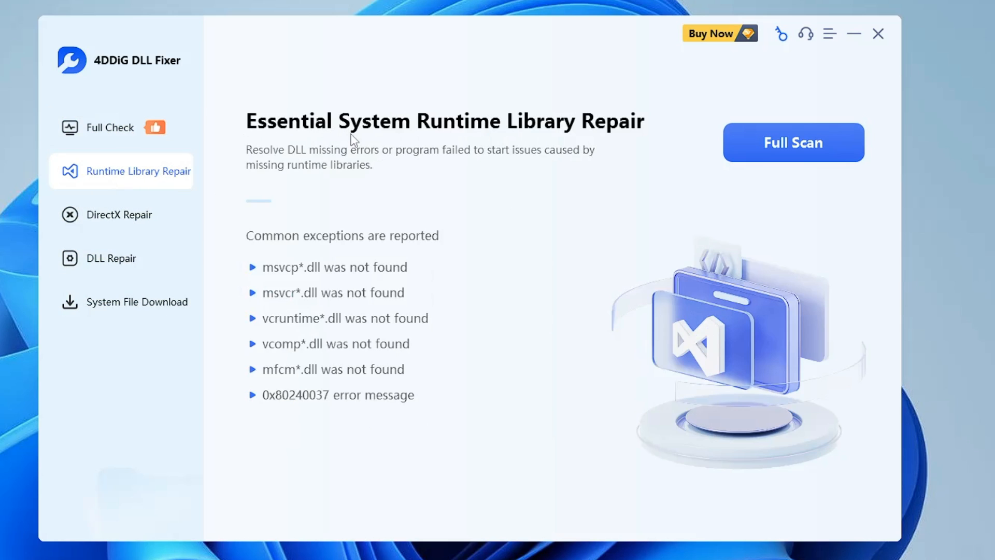
mouse_move(596, 133)
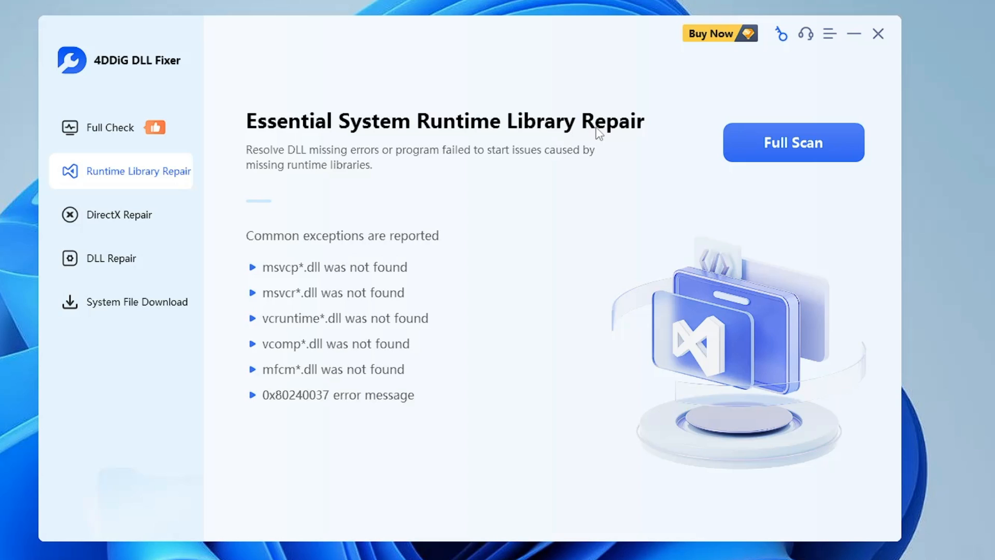
mouse_move(447, 137)
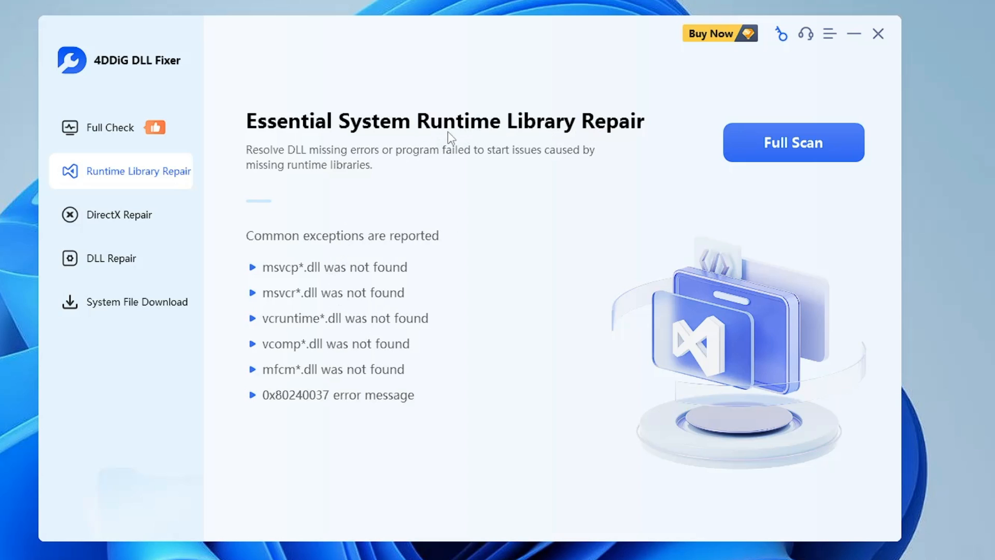
mouse_move(511, 209)
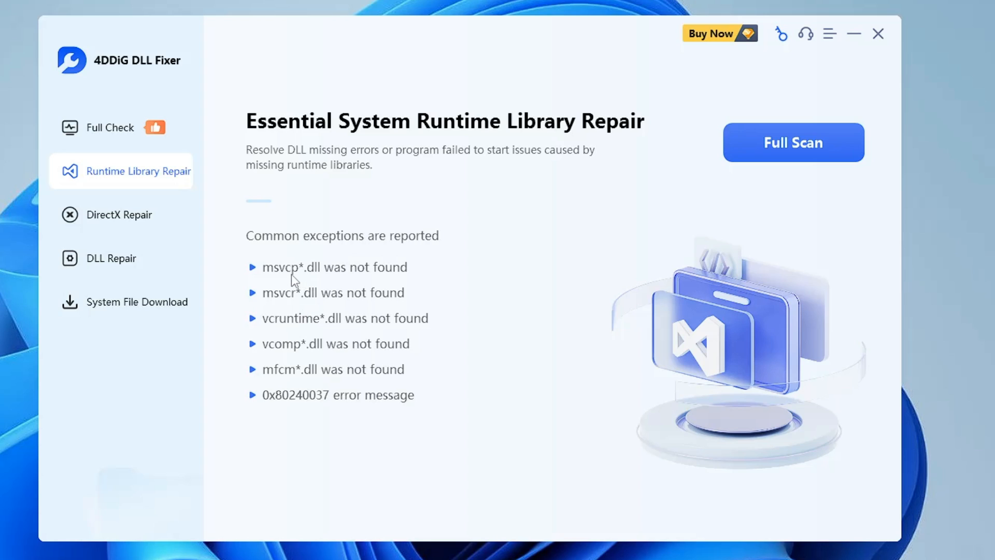
mouse_move(348, 296)
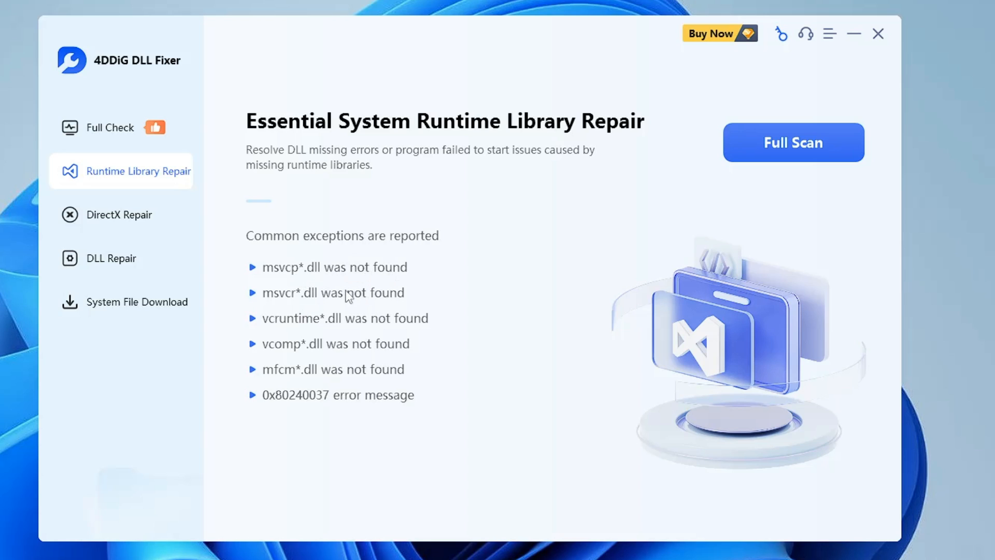
mouse_move(351, 321)
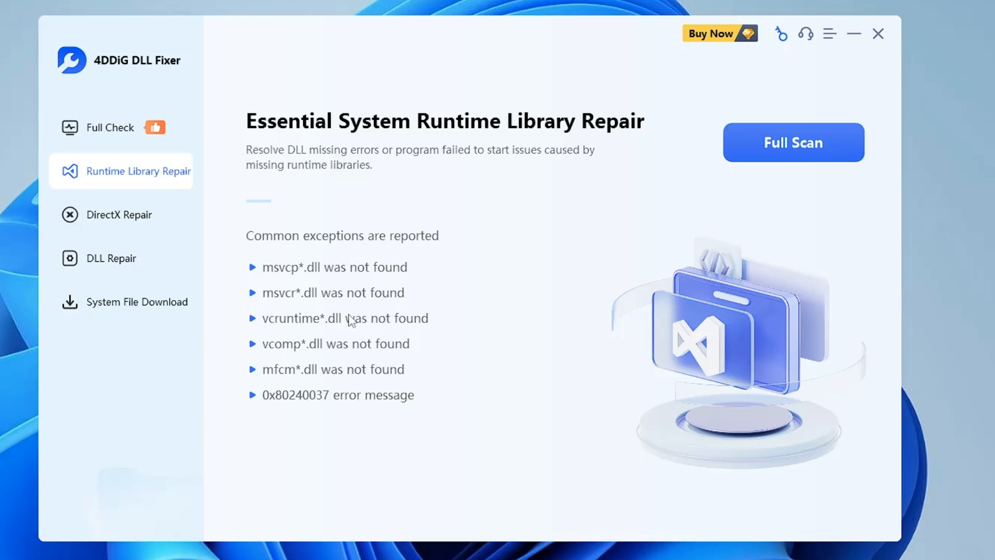
mouse_move(275, 403)
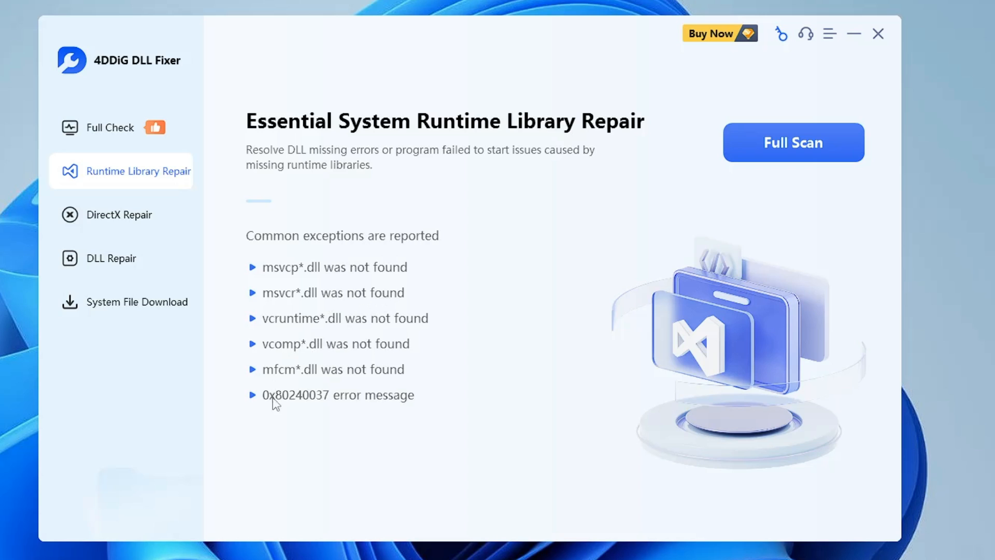
mouse_move(325, 280)
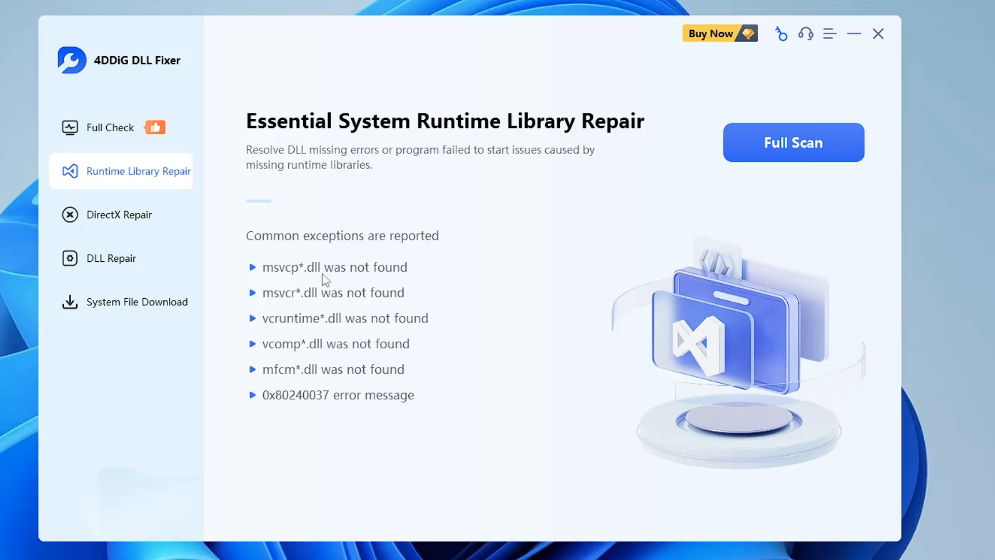
mouse_move(119, 214)
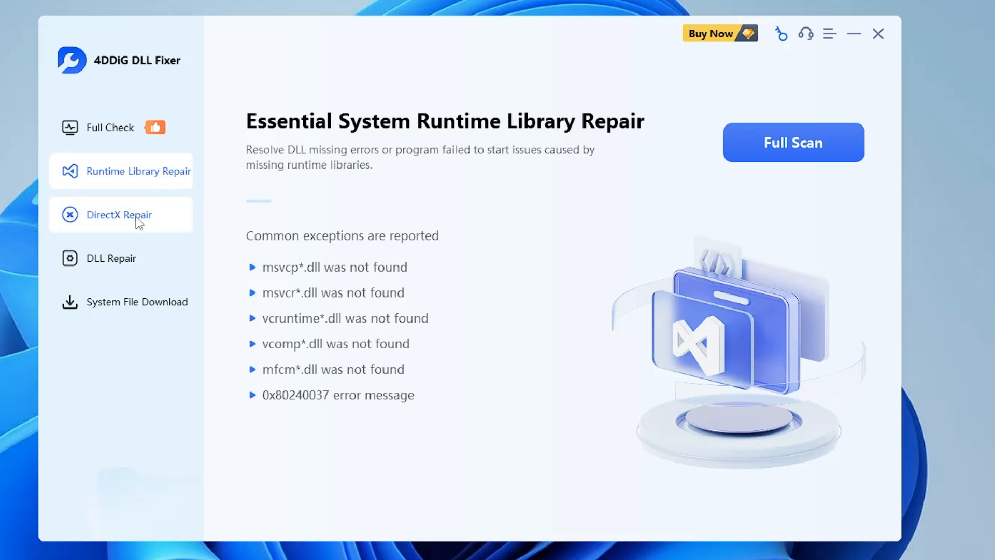
click(118, 214)
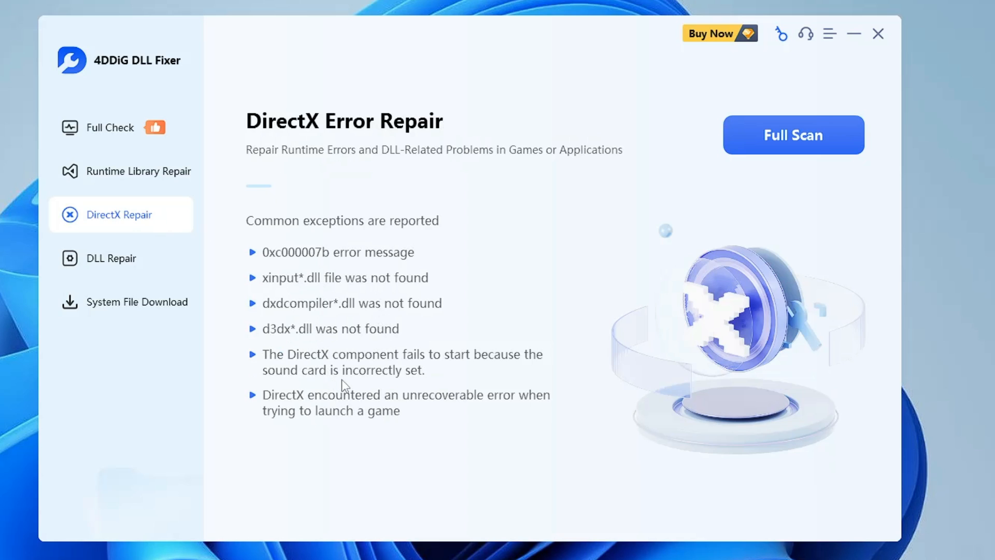
mouse_move(185, 178)
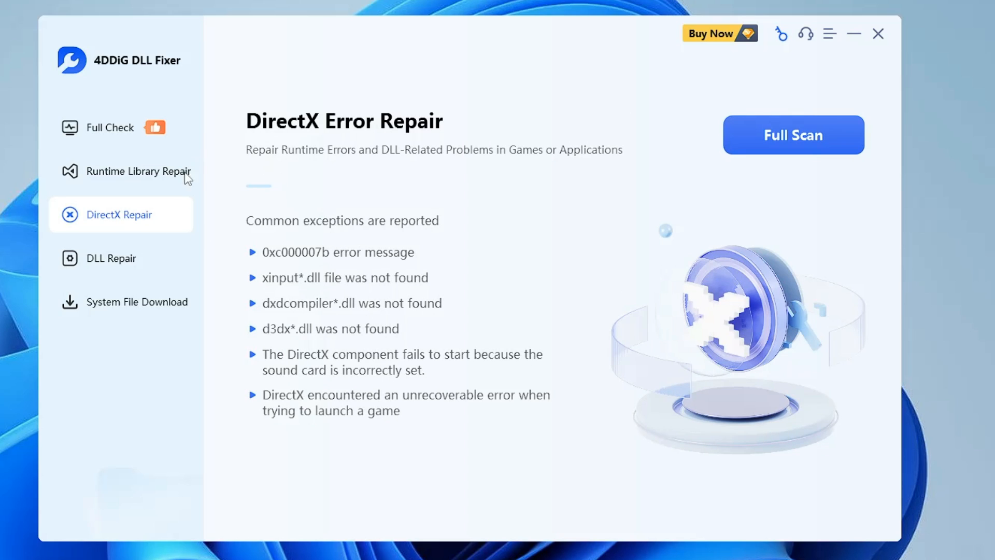
click(109, 127)
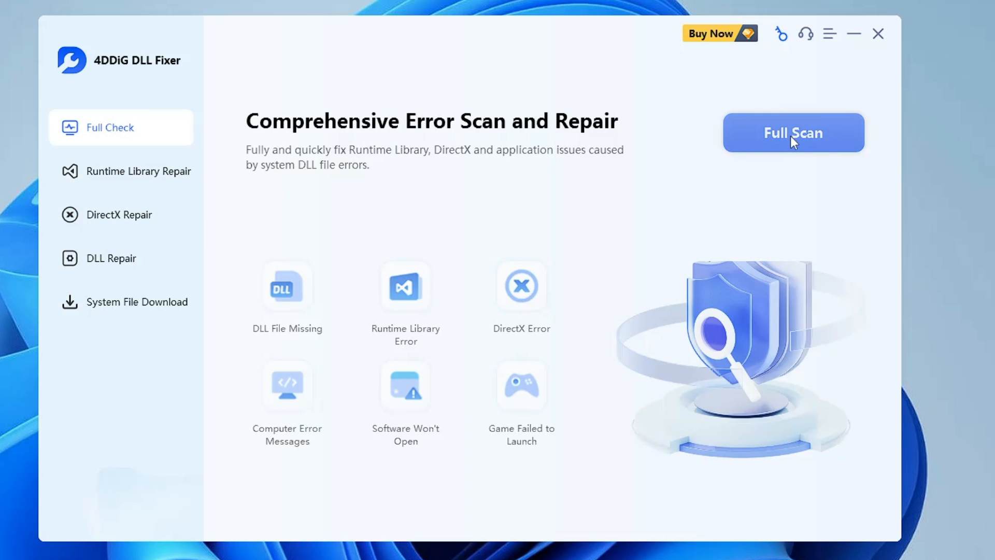
Run a Full Scan that finds 286 runtime library, DirectX and system DLL items.
click(793, 133)
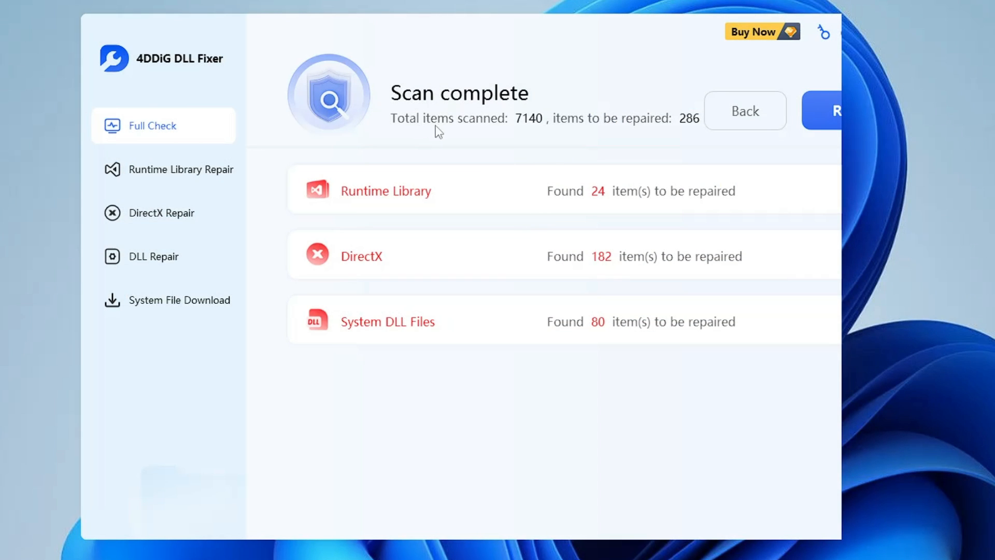
mouse_move(582, 132)
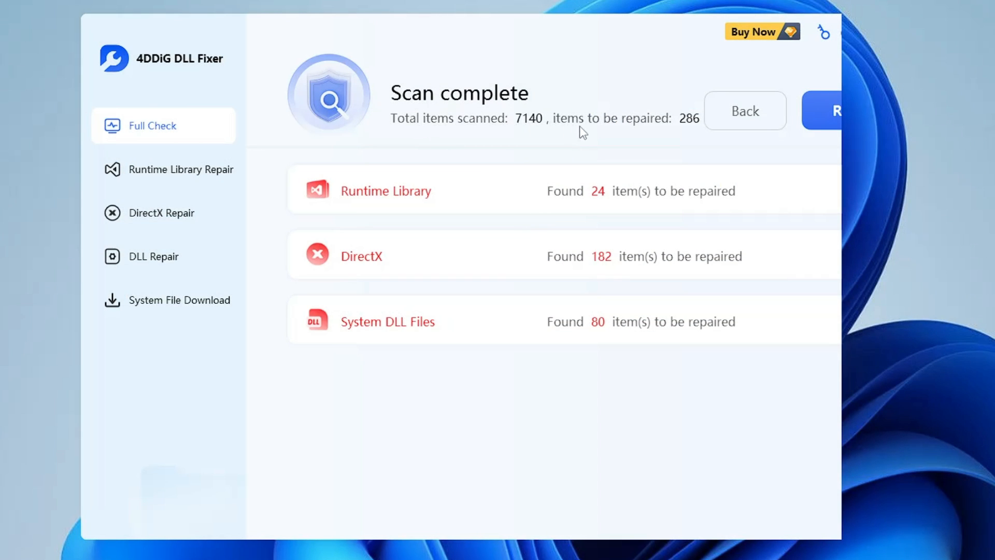
mouse_move(444, 188)
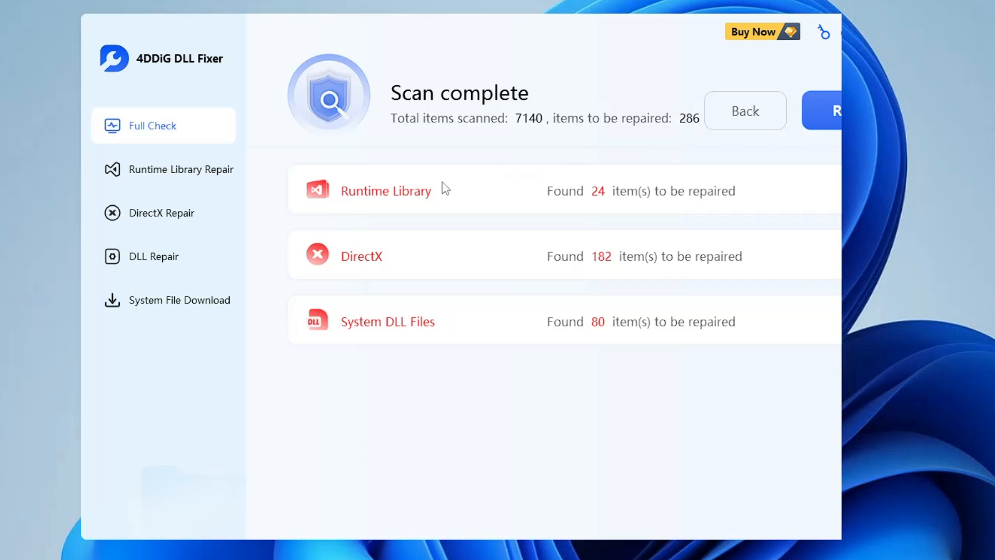
mouse_move(474, 204)
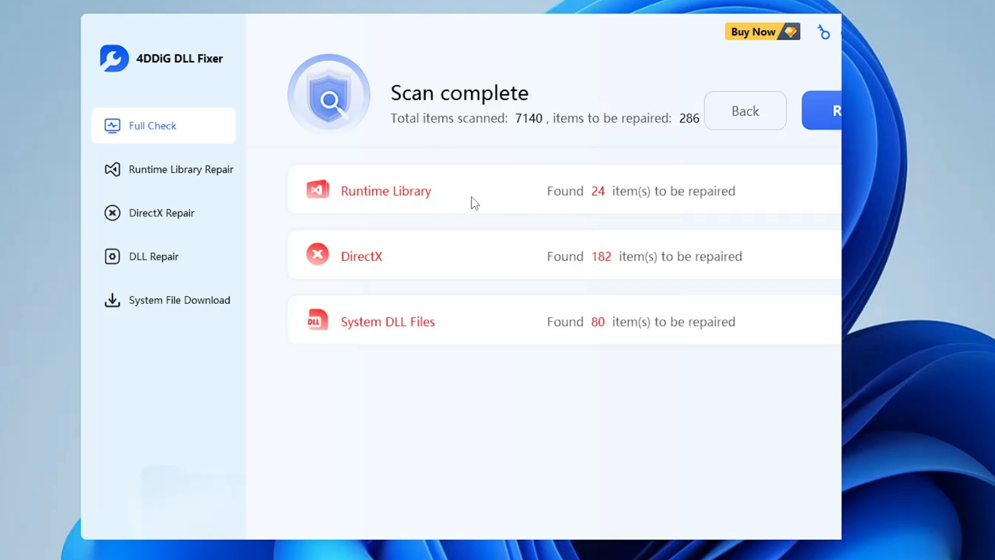
mouse_move(411, 274)
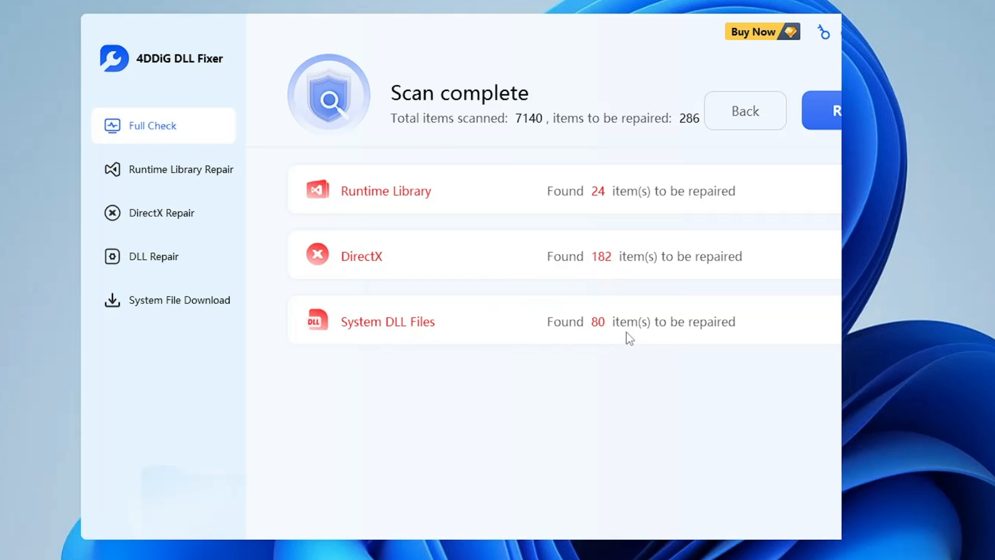
Attempt Repair and pick Buy Now in the Upgrade to Pro prompt.
click(837, 110)
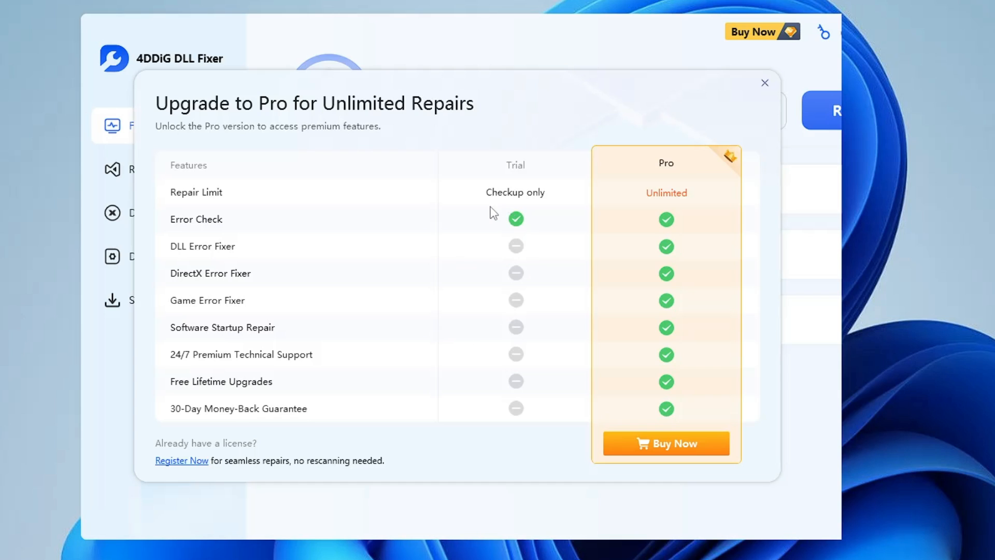
mouse_move(281, 243)
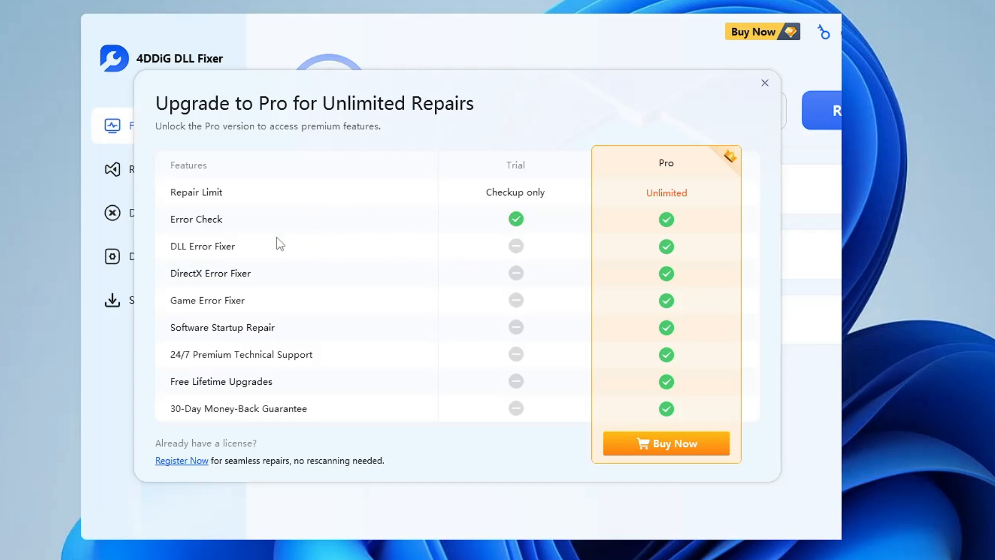
mouse_move(675, 438)
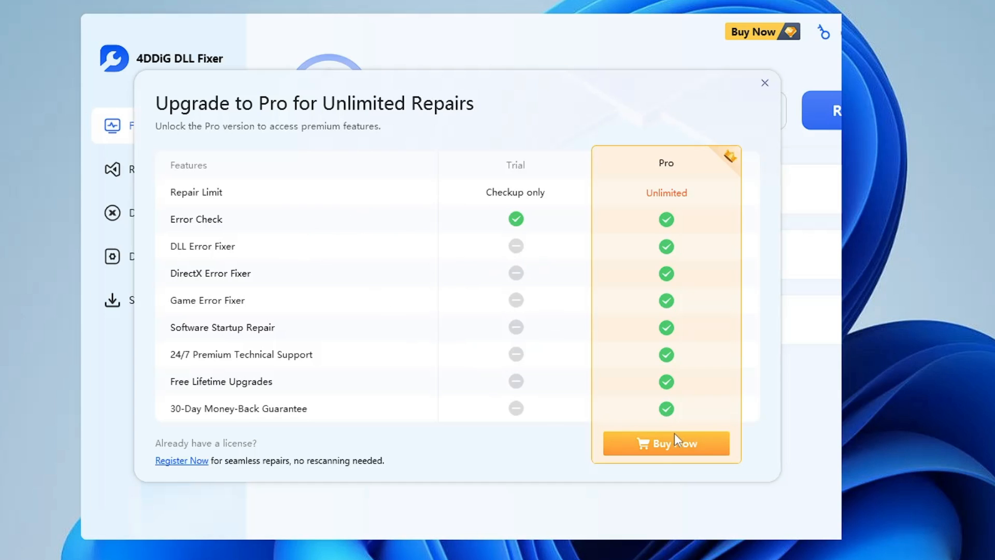
click(665, 443)
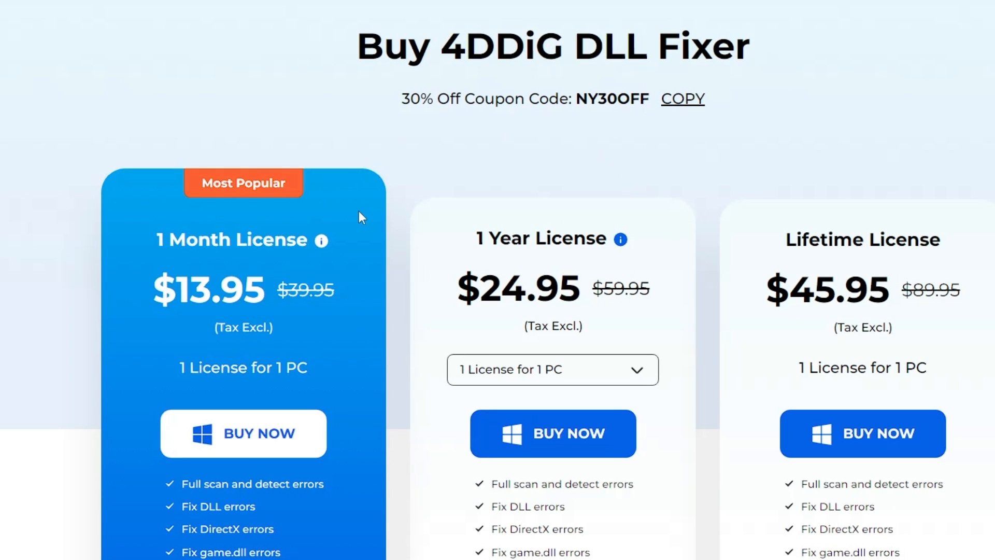
mouse_move(449, 125)
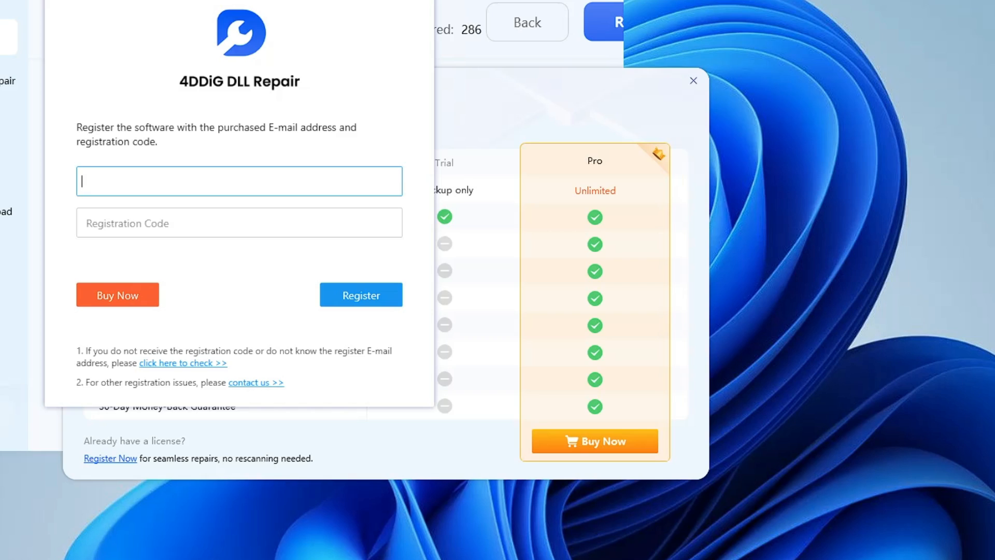
Submit the licence e-mail and registration code, then dismiss the success message.
text(s)
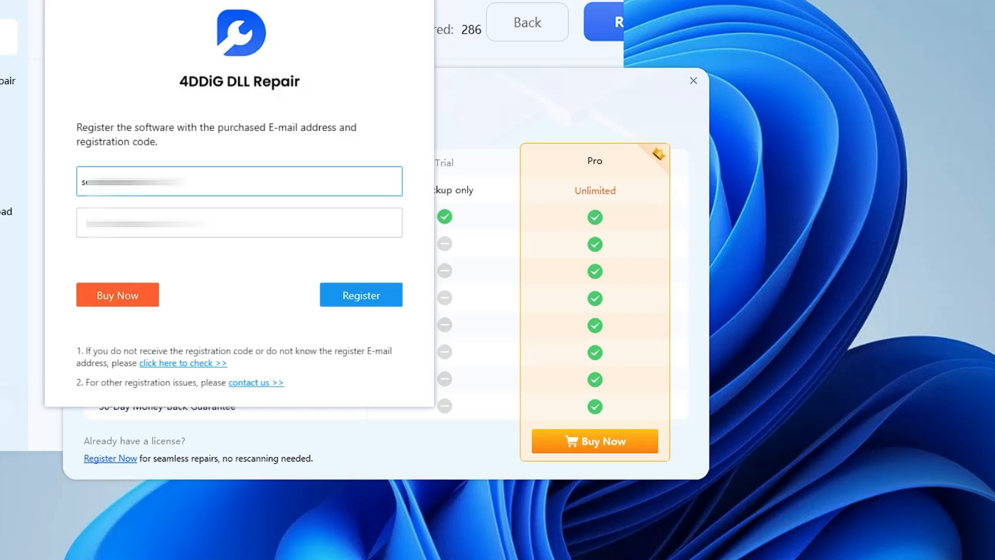
click(361, 294)
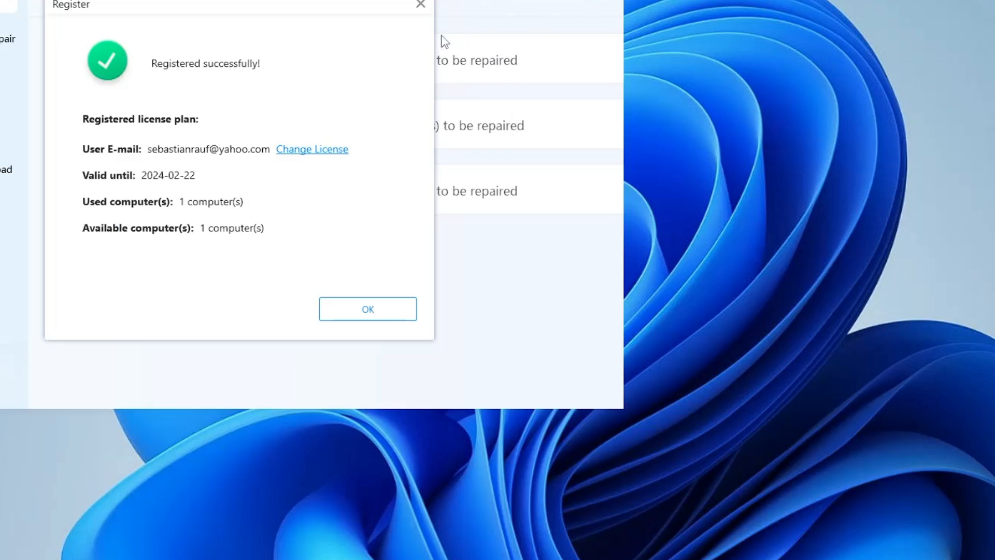
click(367, 309)
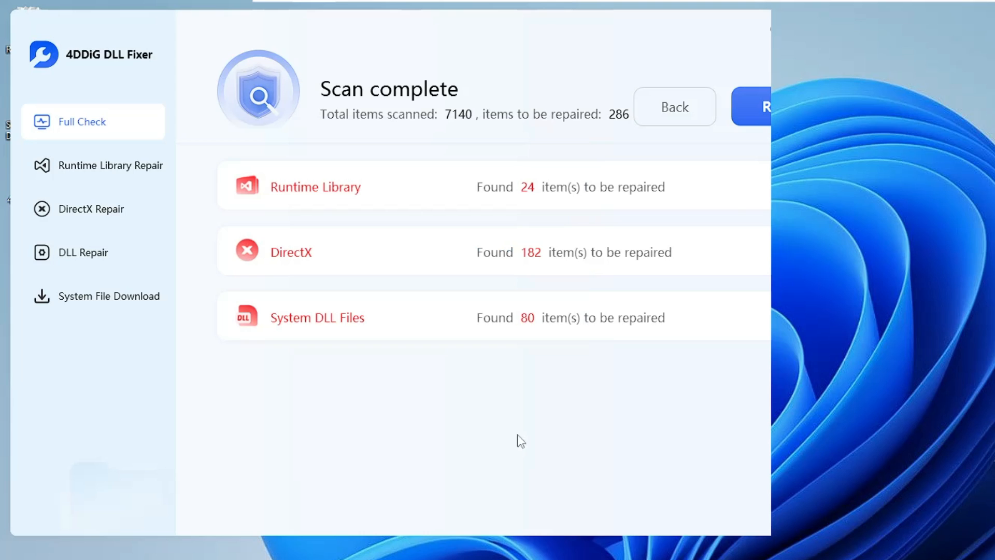
Start repairing all 286 found runtime library, DirectX and system DLL errors.
click(765, 105)
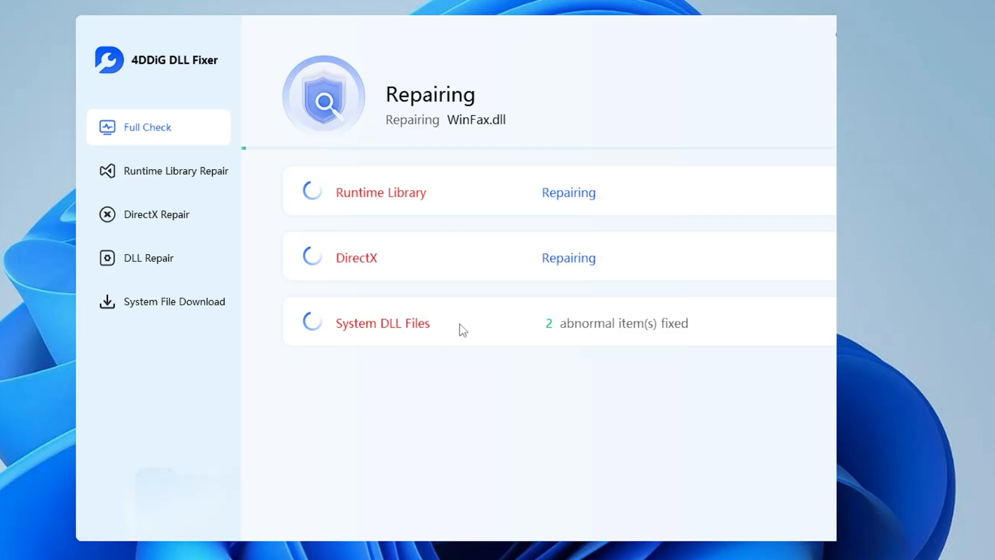
mouse_move(390, 377)
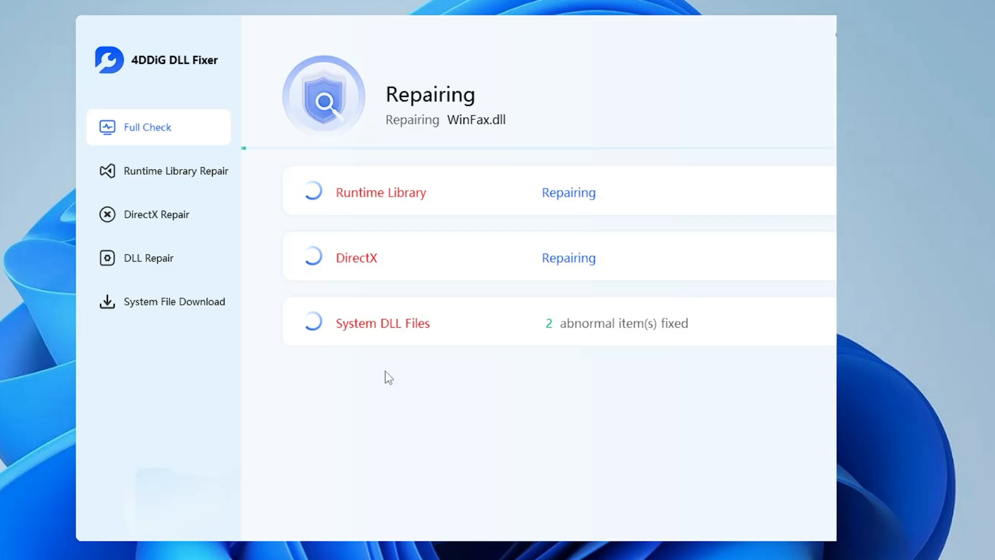
mouse_move(410, 382)
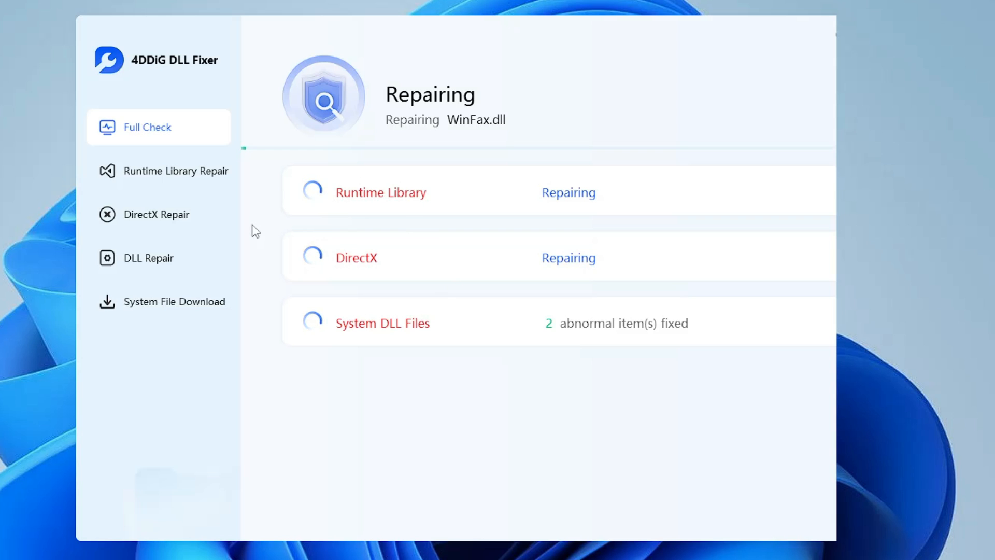
mouse_move(243, 232)
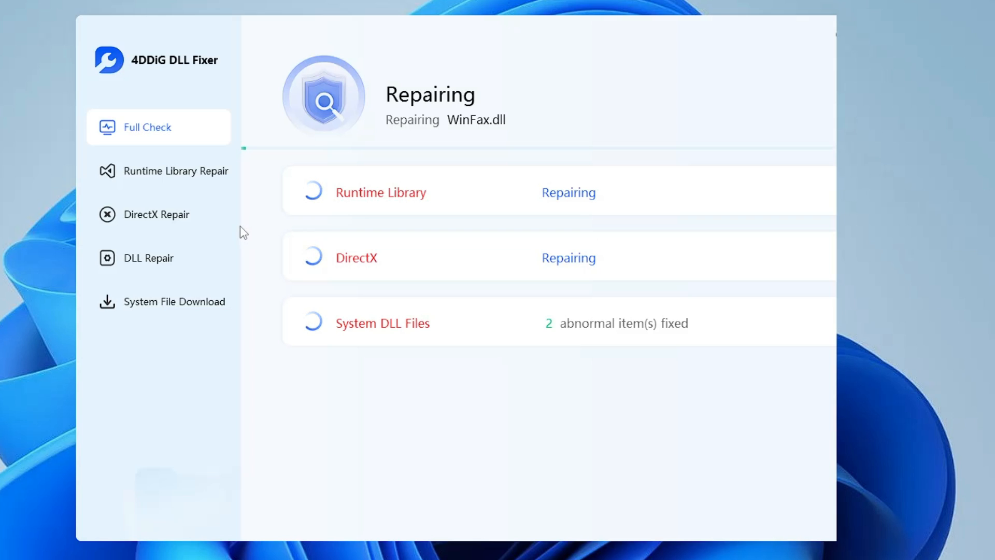
mouse_move(248, 276)
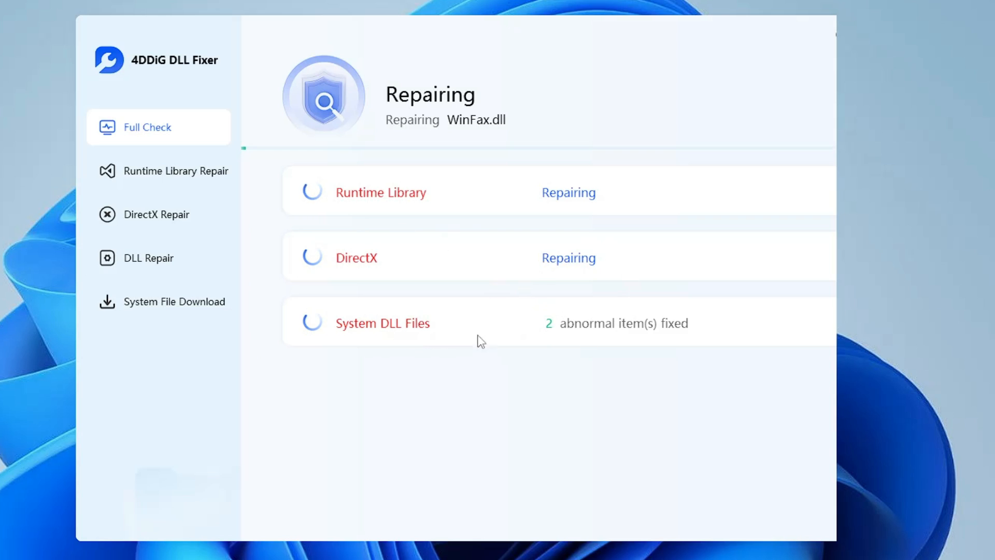
mouse_move(684, 338)
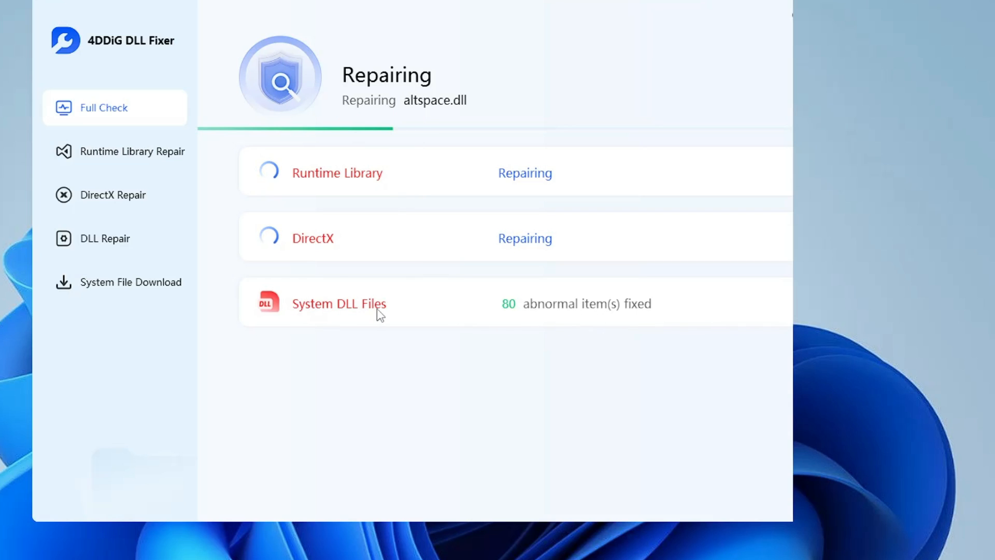
mouse_move(341, 244)
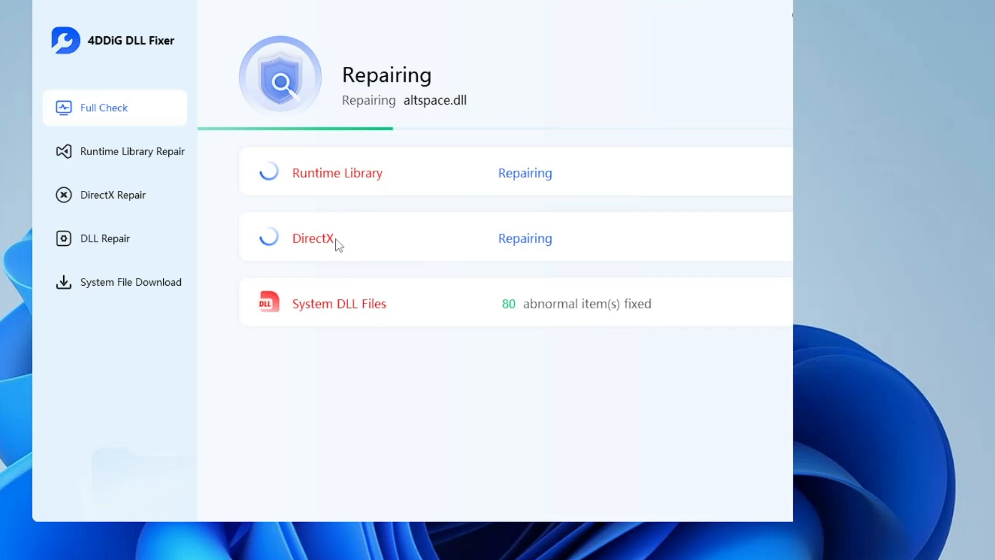
mouse_move(358, 181)
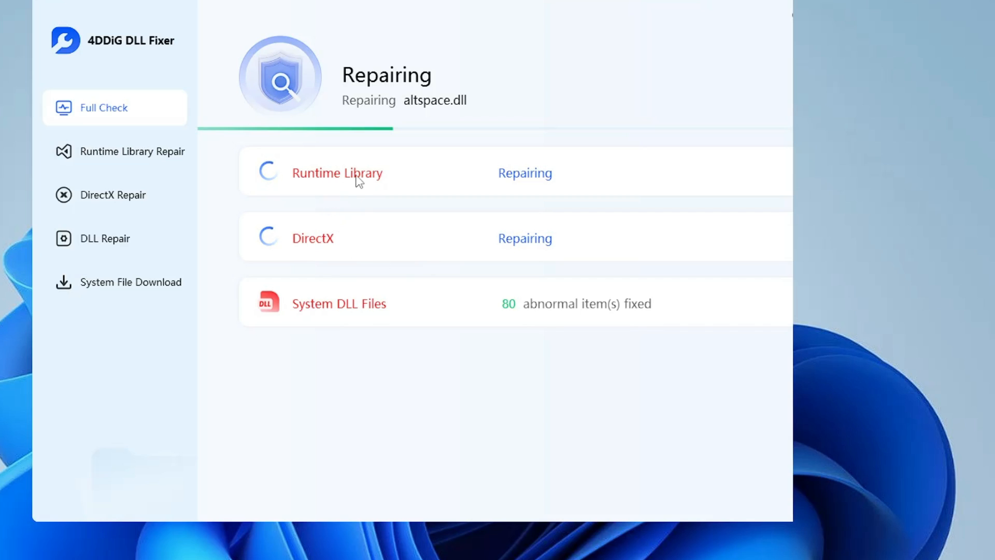